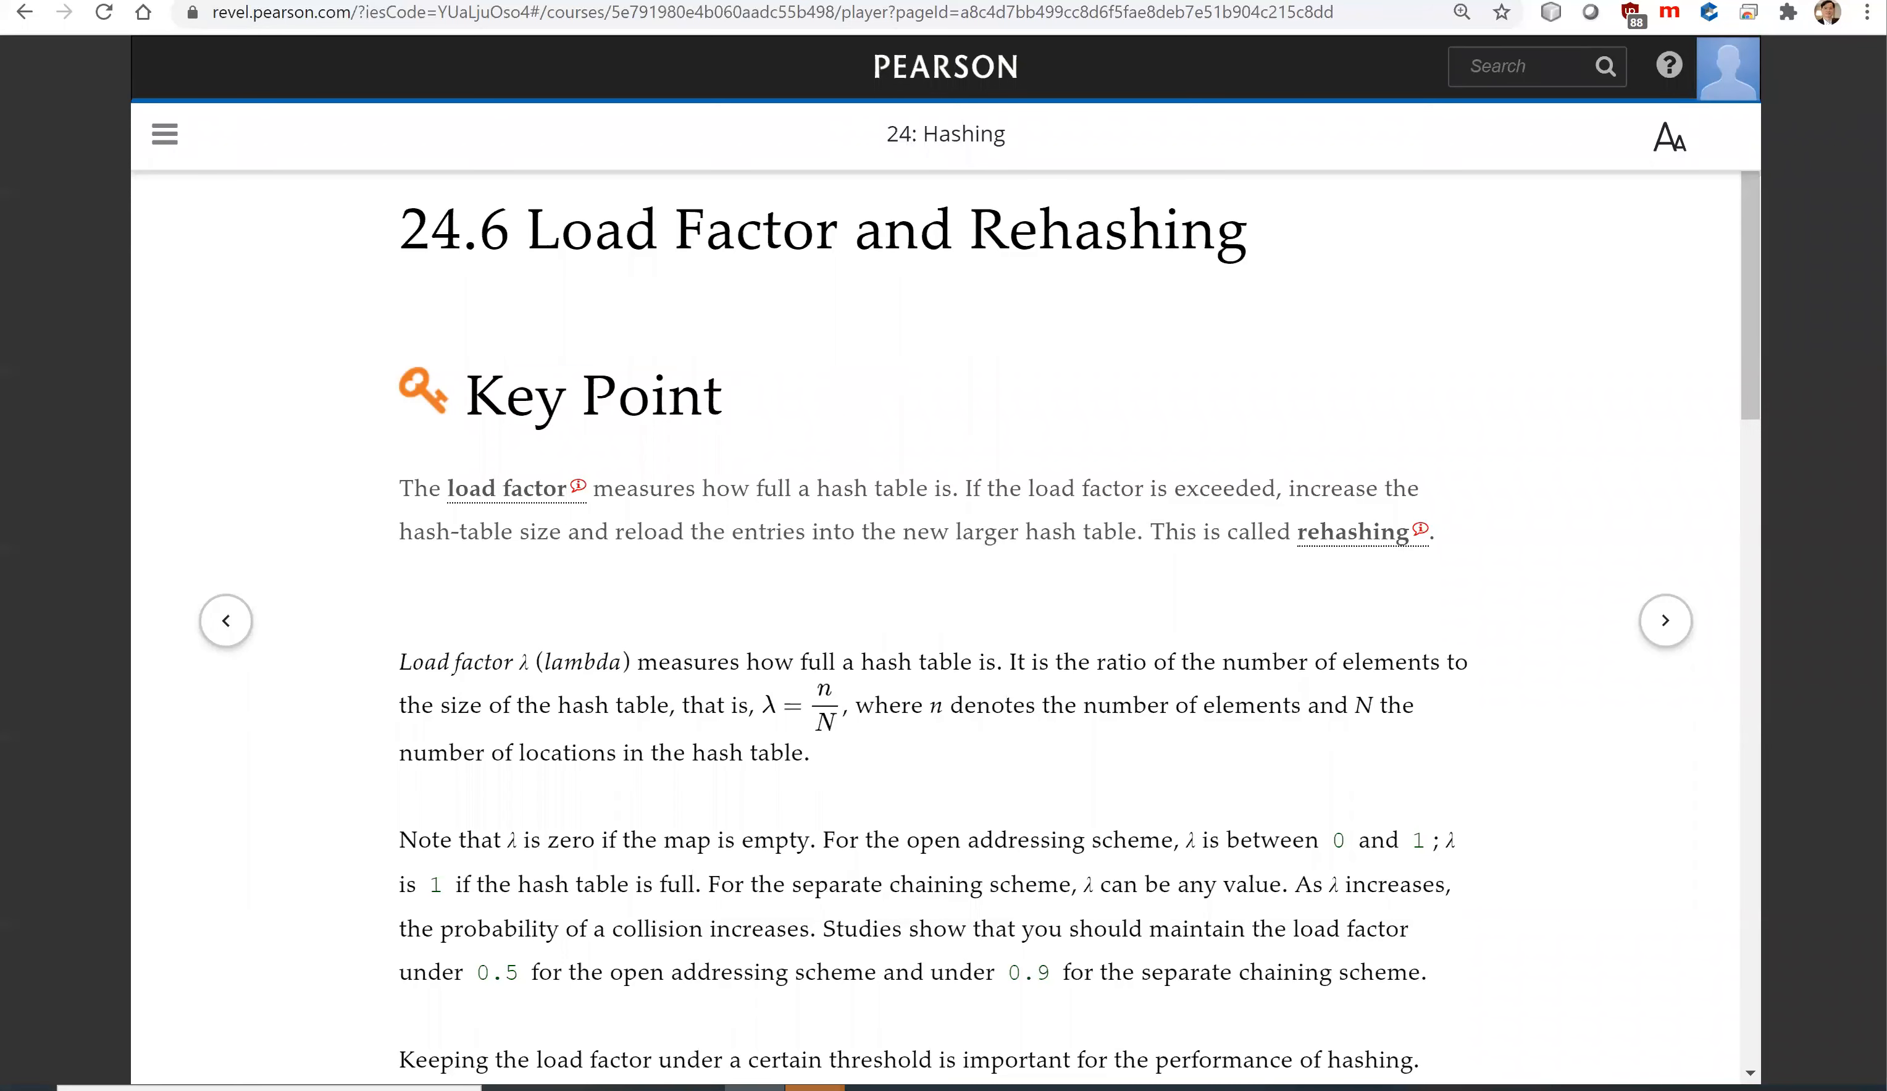
pyautogui.moveTo(1360, 144)
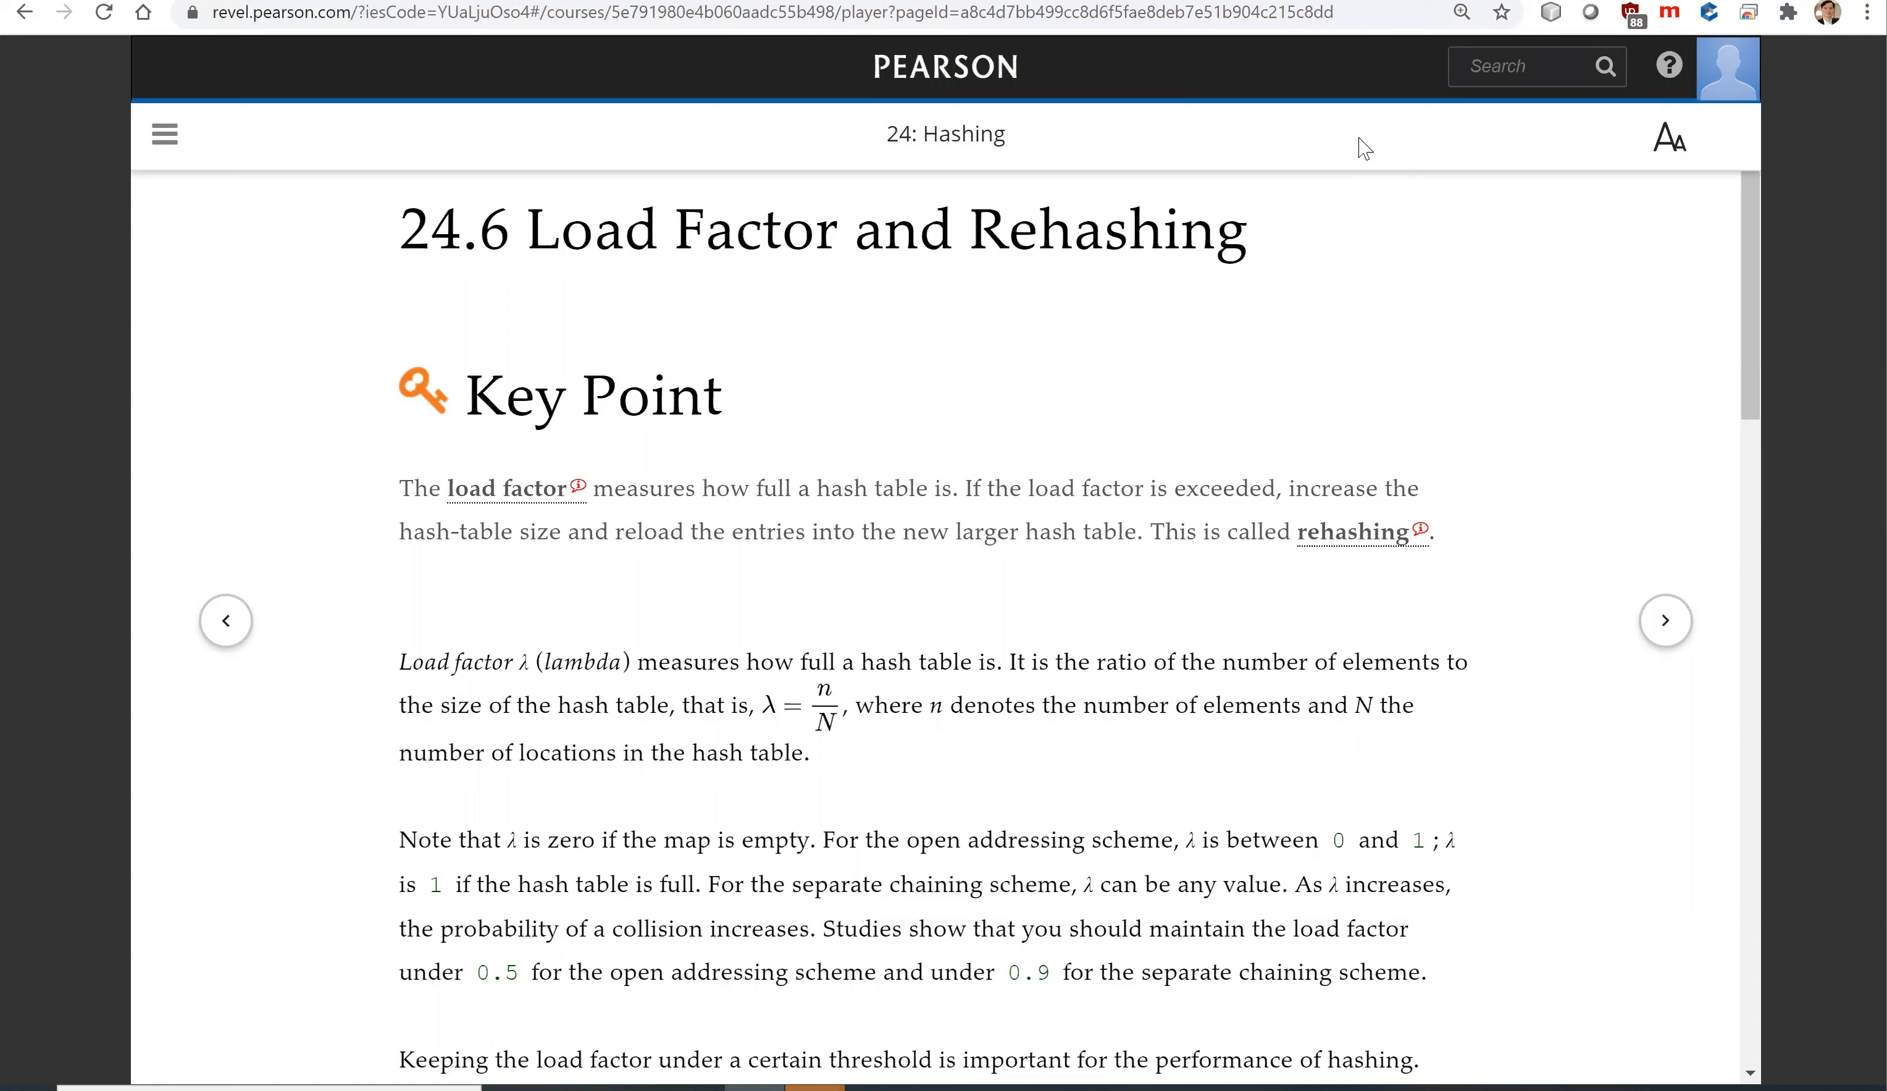
pyautogui.moveTo(1078, 197)
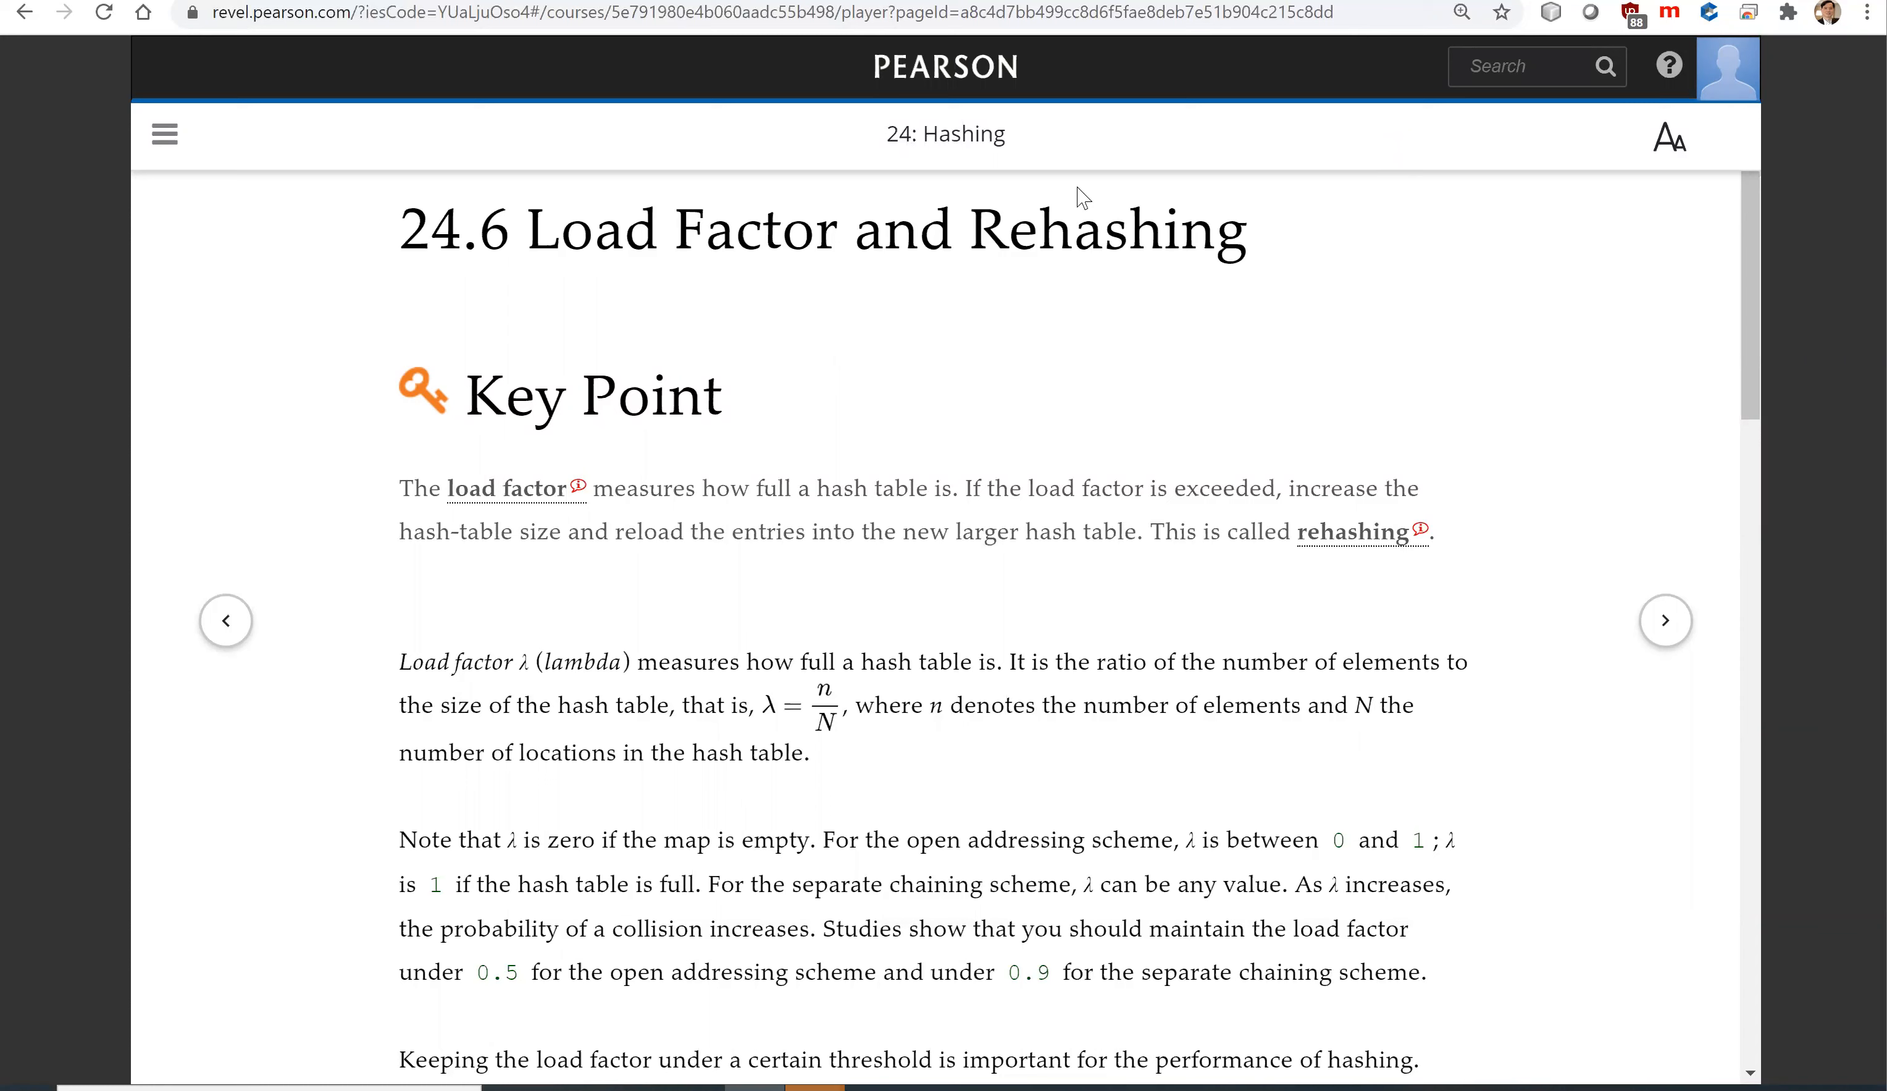
# - Return to section 24.5 and bring its Separate Chaining animation with keys 1, 31, 21 into view
pyautogui.click(226, 621)
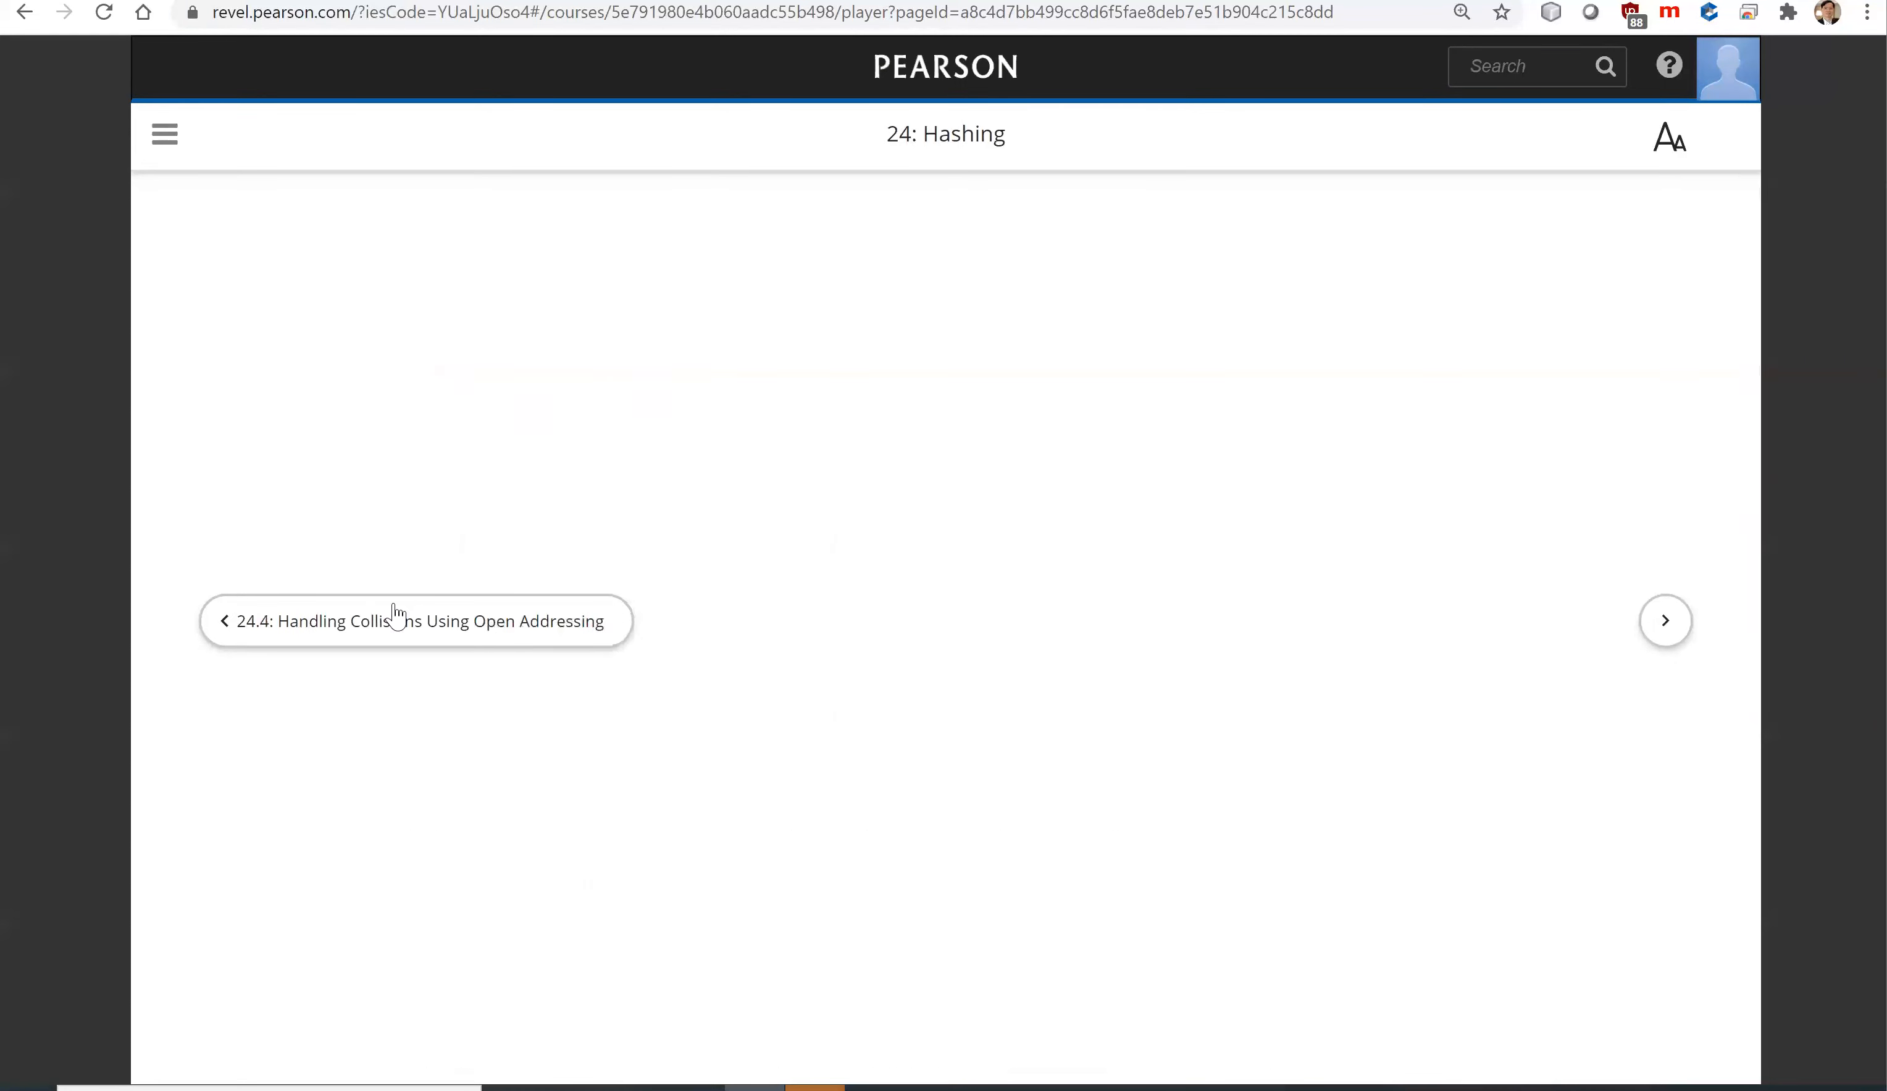
pyautogui.click(1664, 620)
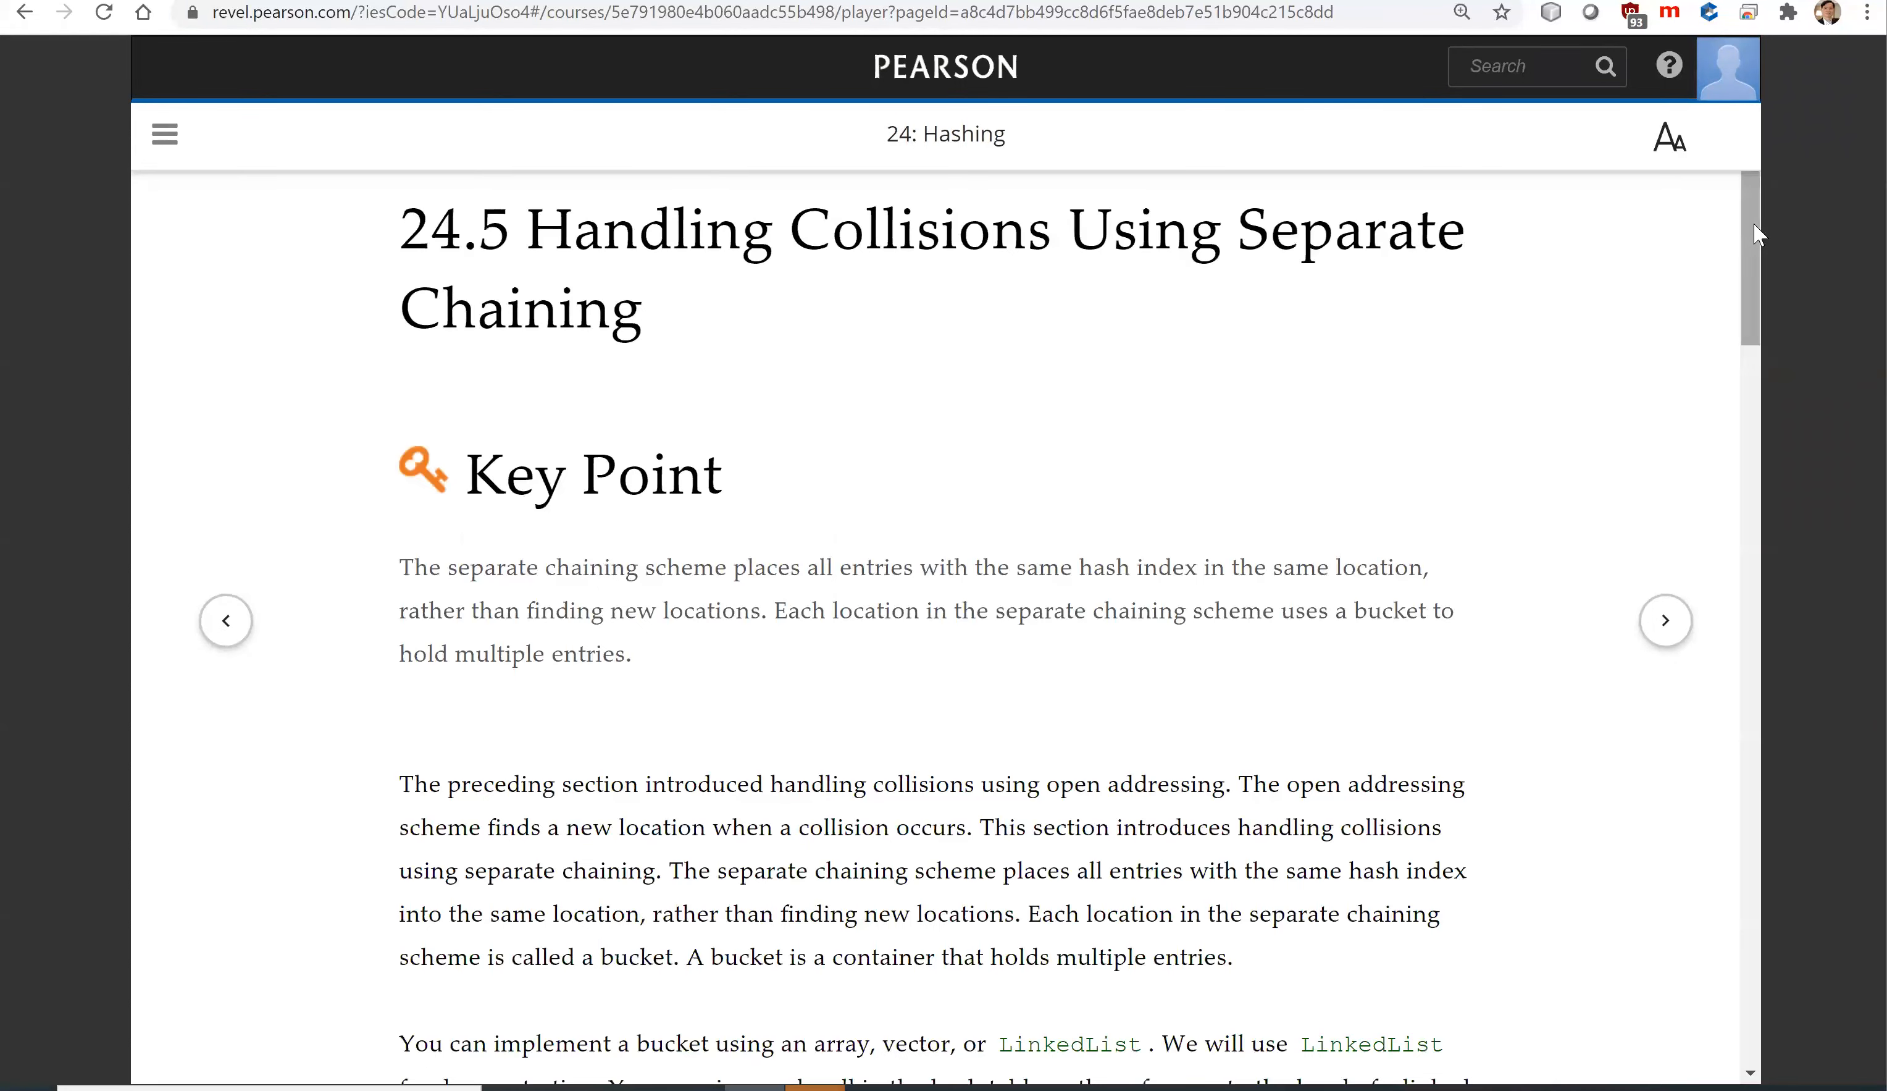
pyautogui.scroll(-3)
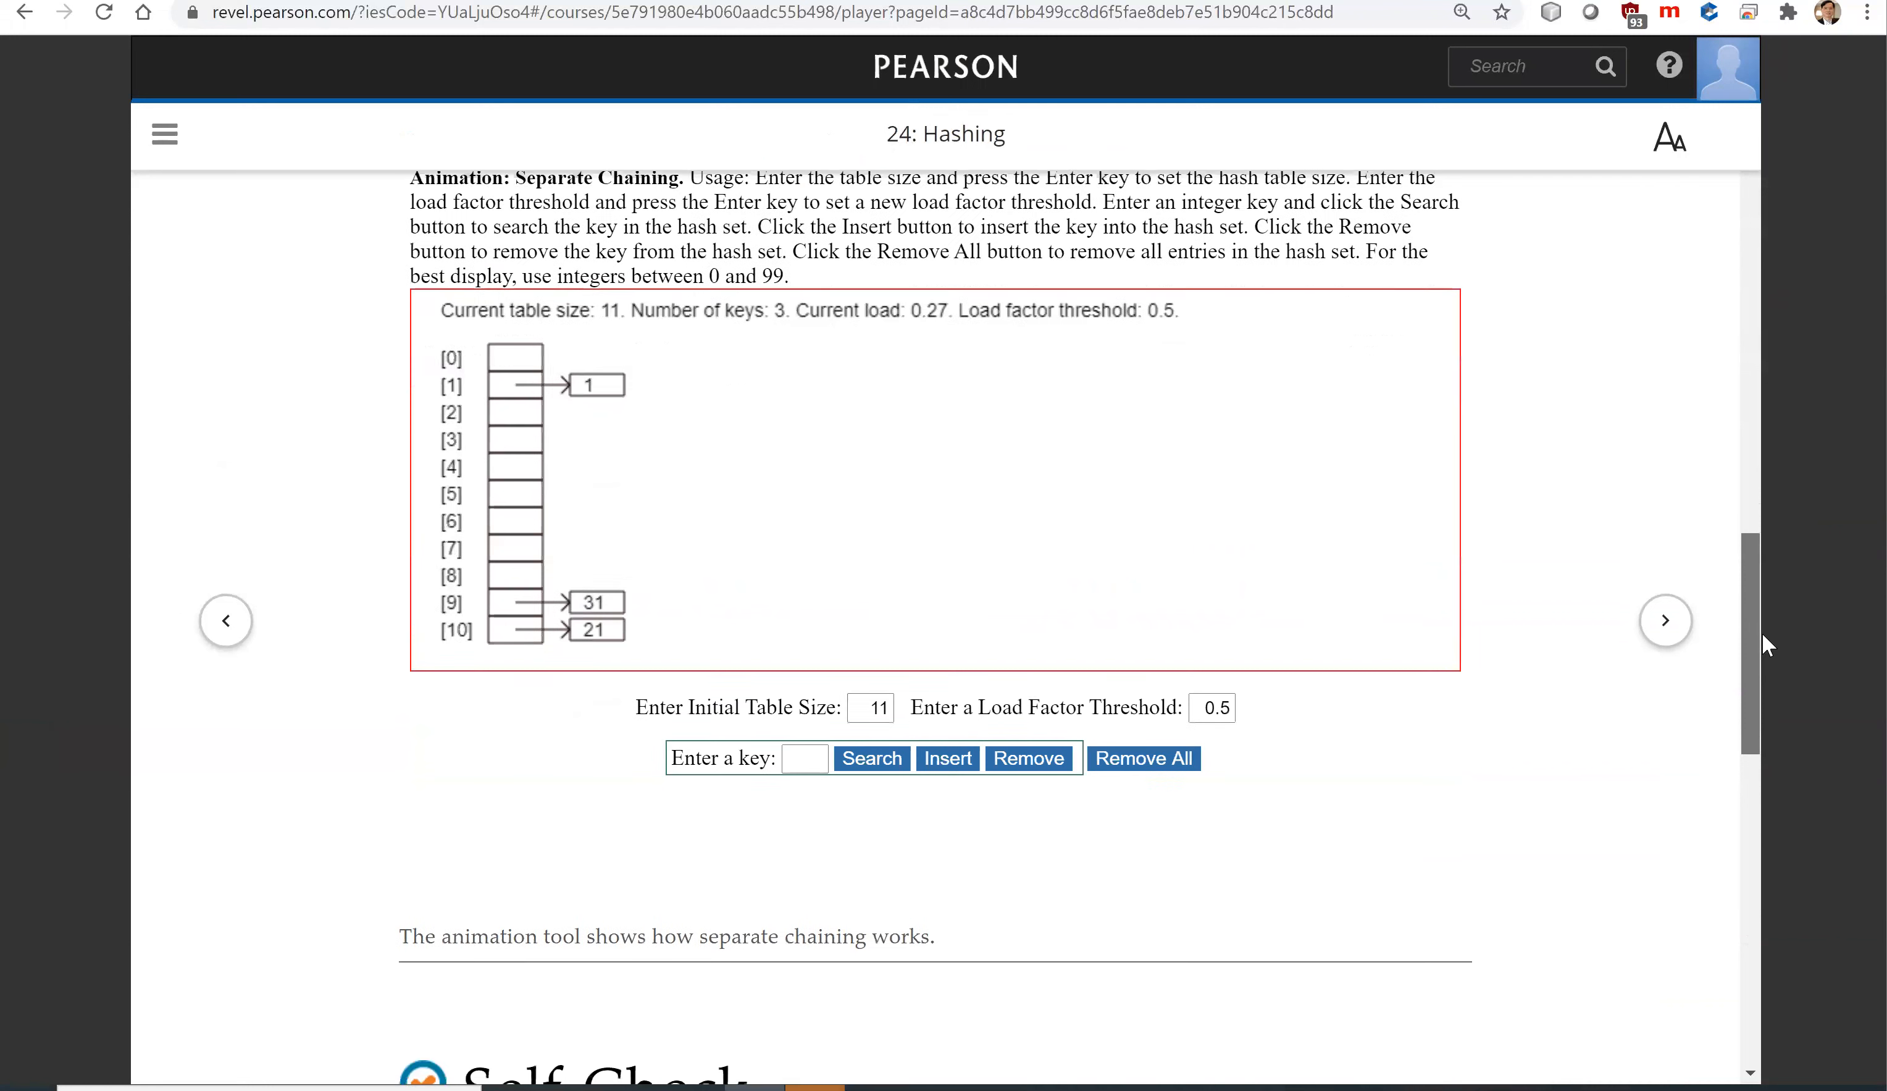
pyautogui.scroll(-3)
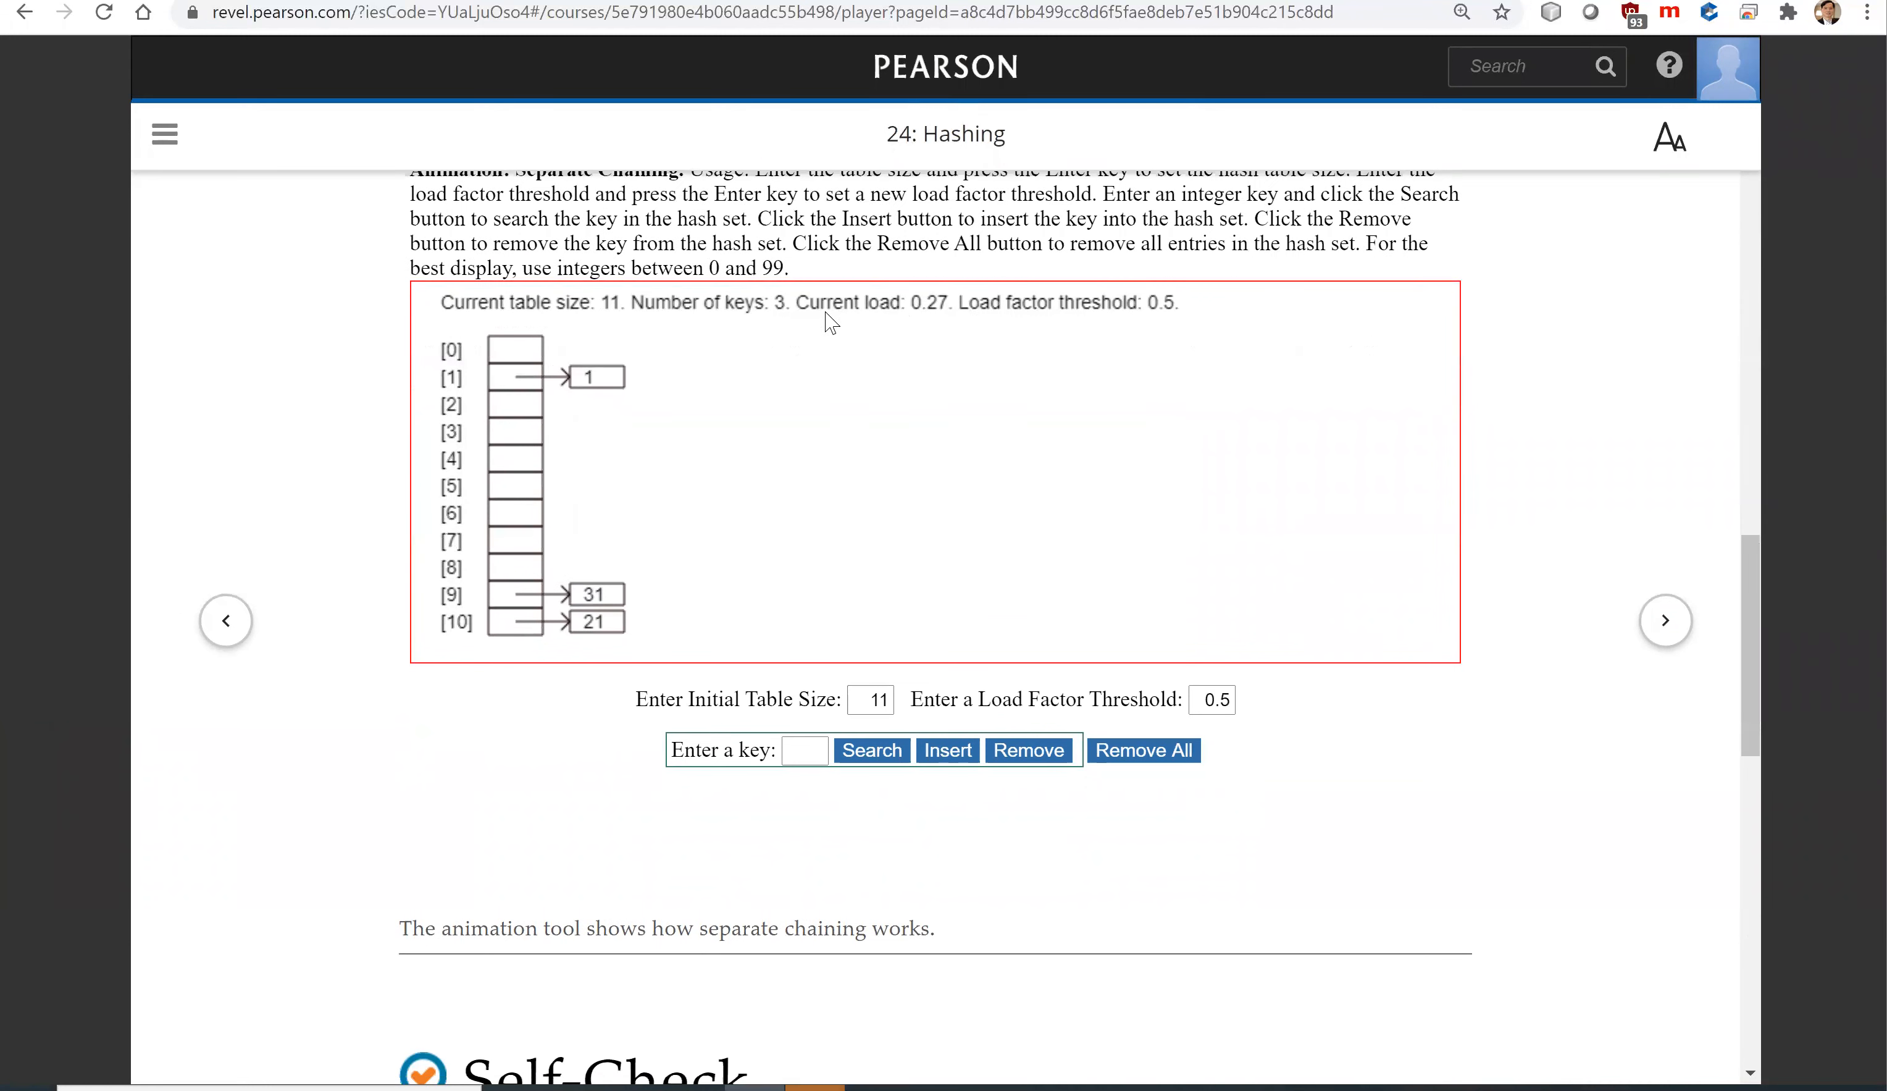
pyautogui.moveTo(711, 320)
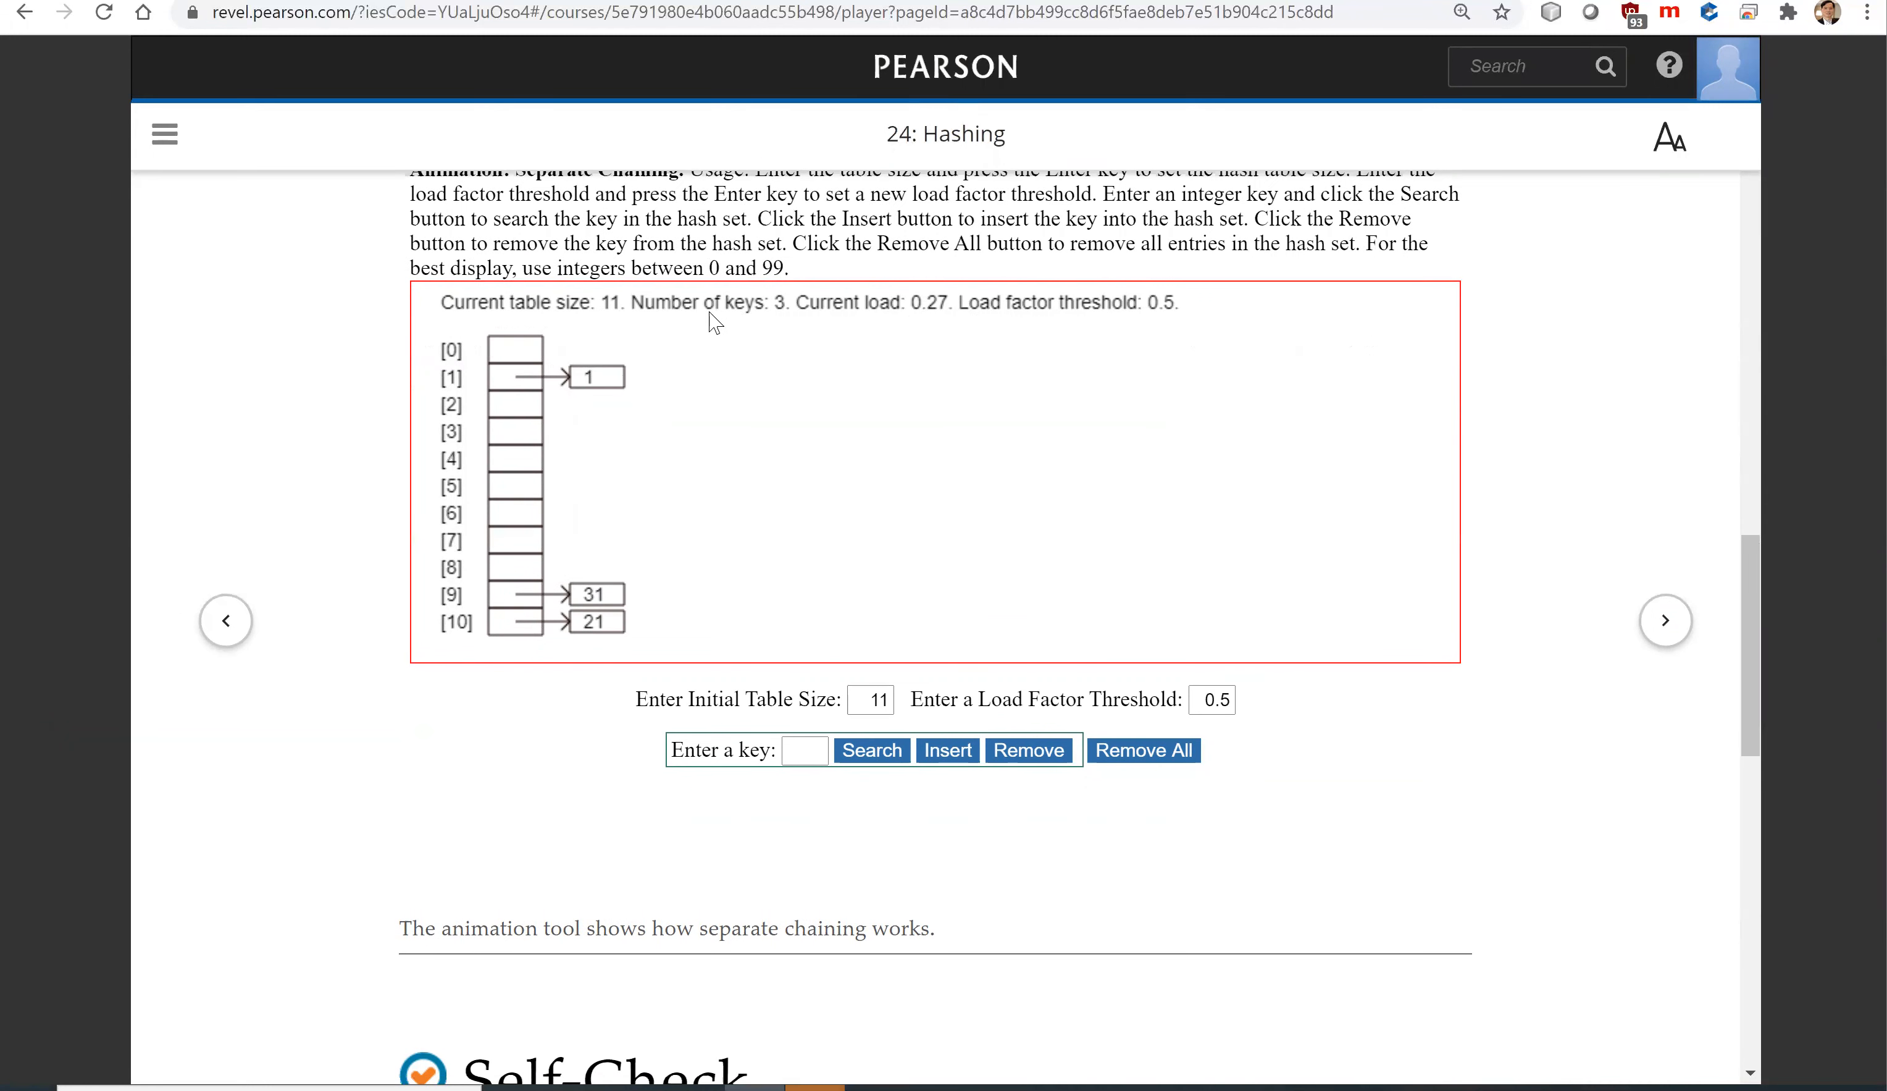
pyautogui.moveTo(622, 310)
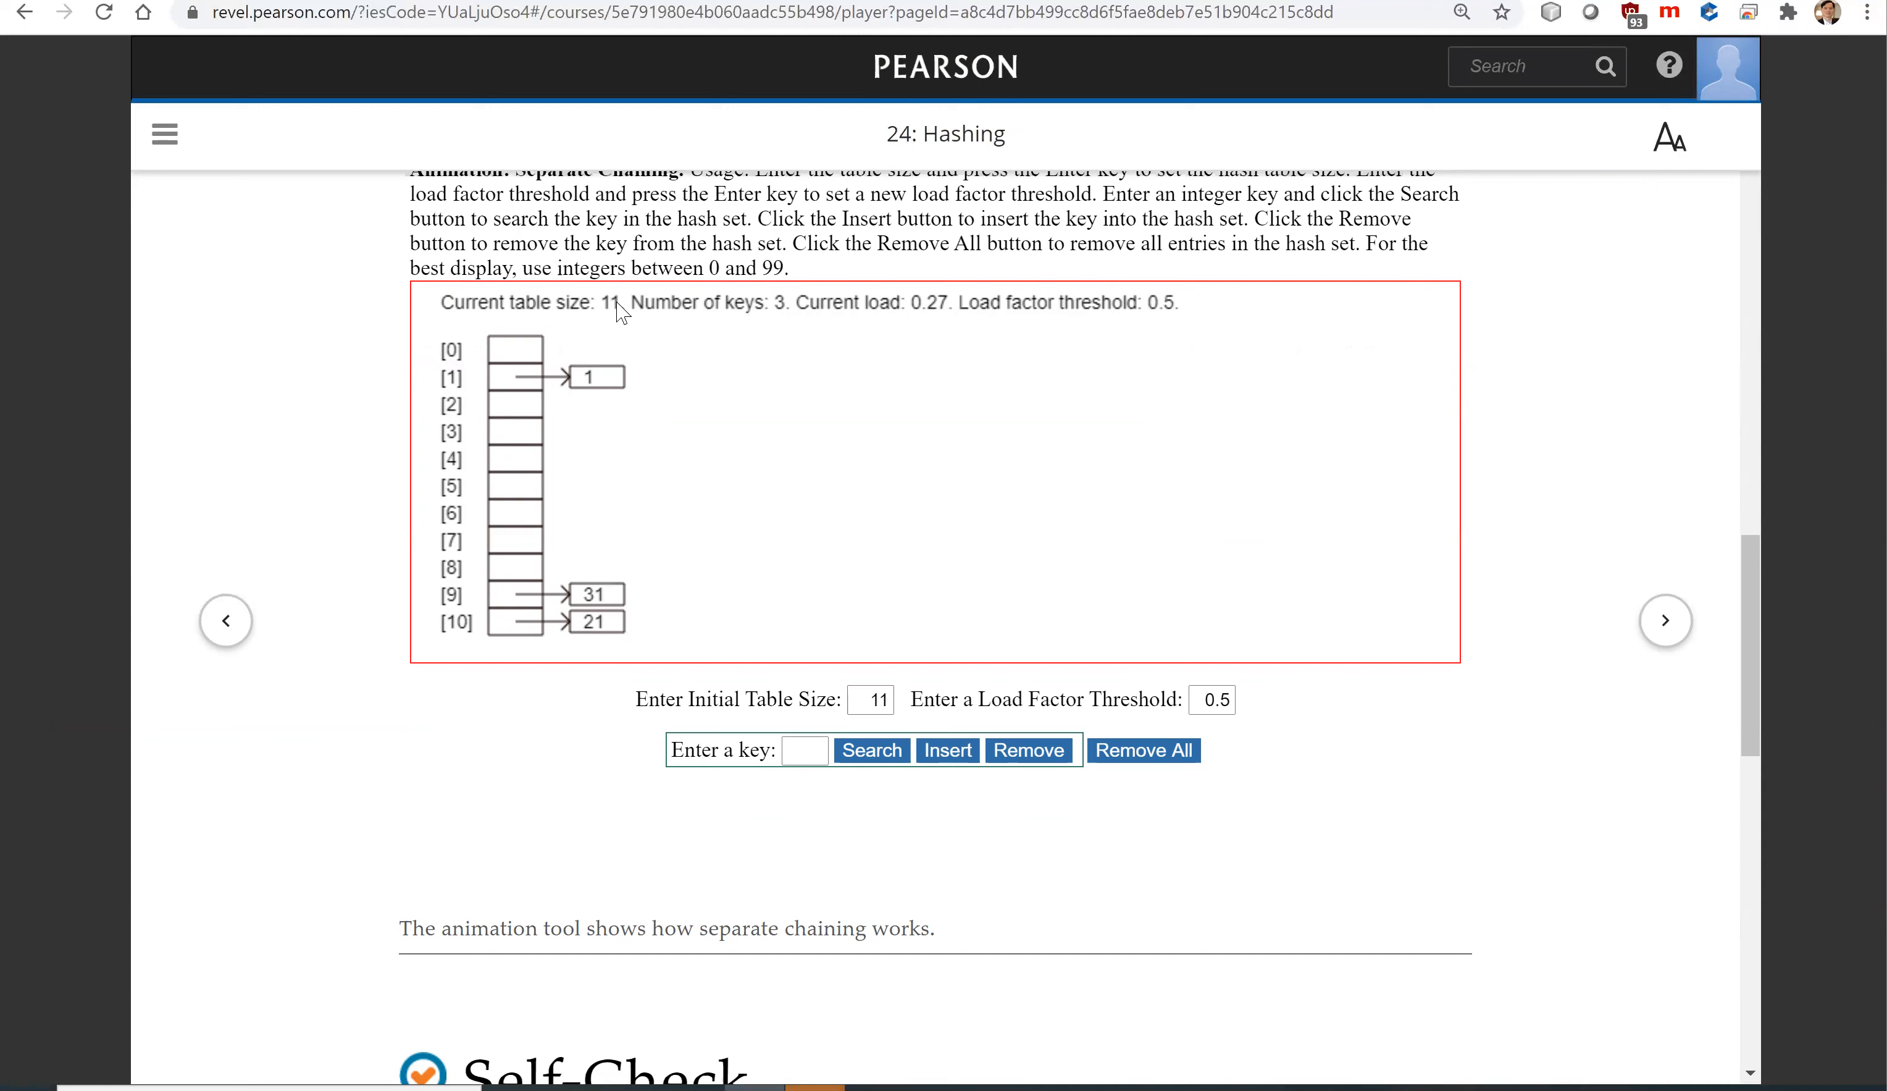
pyautogui.moveTo(898, 337)
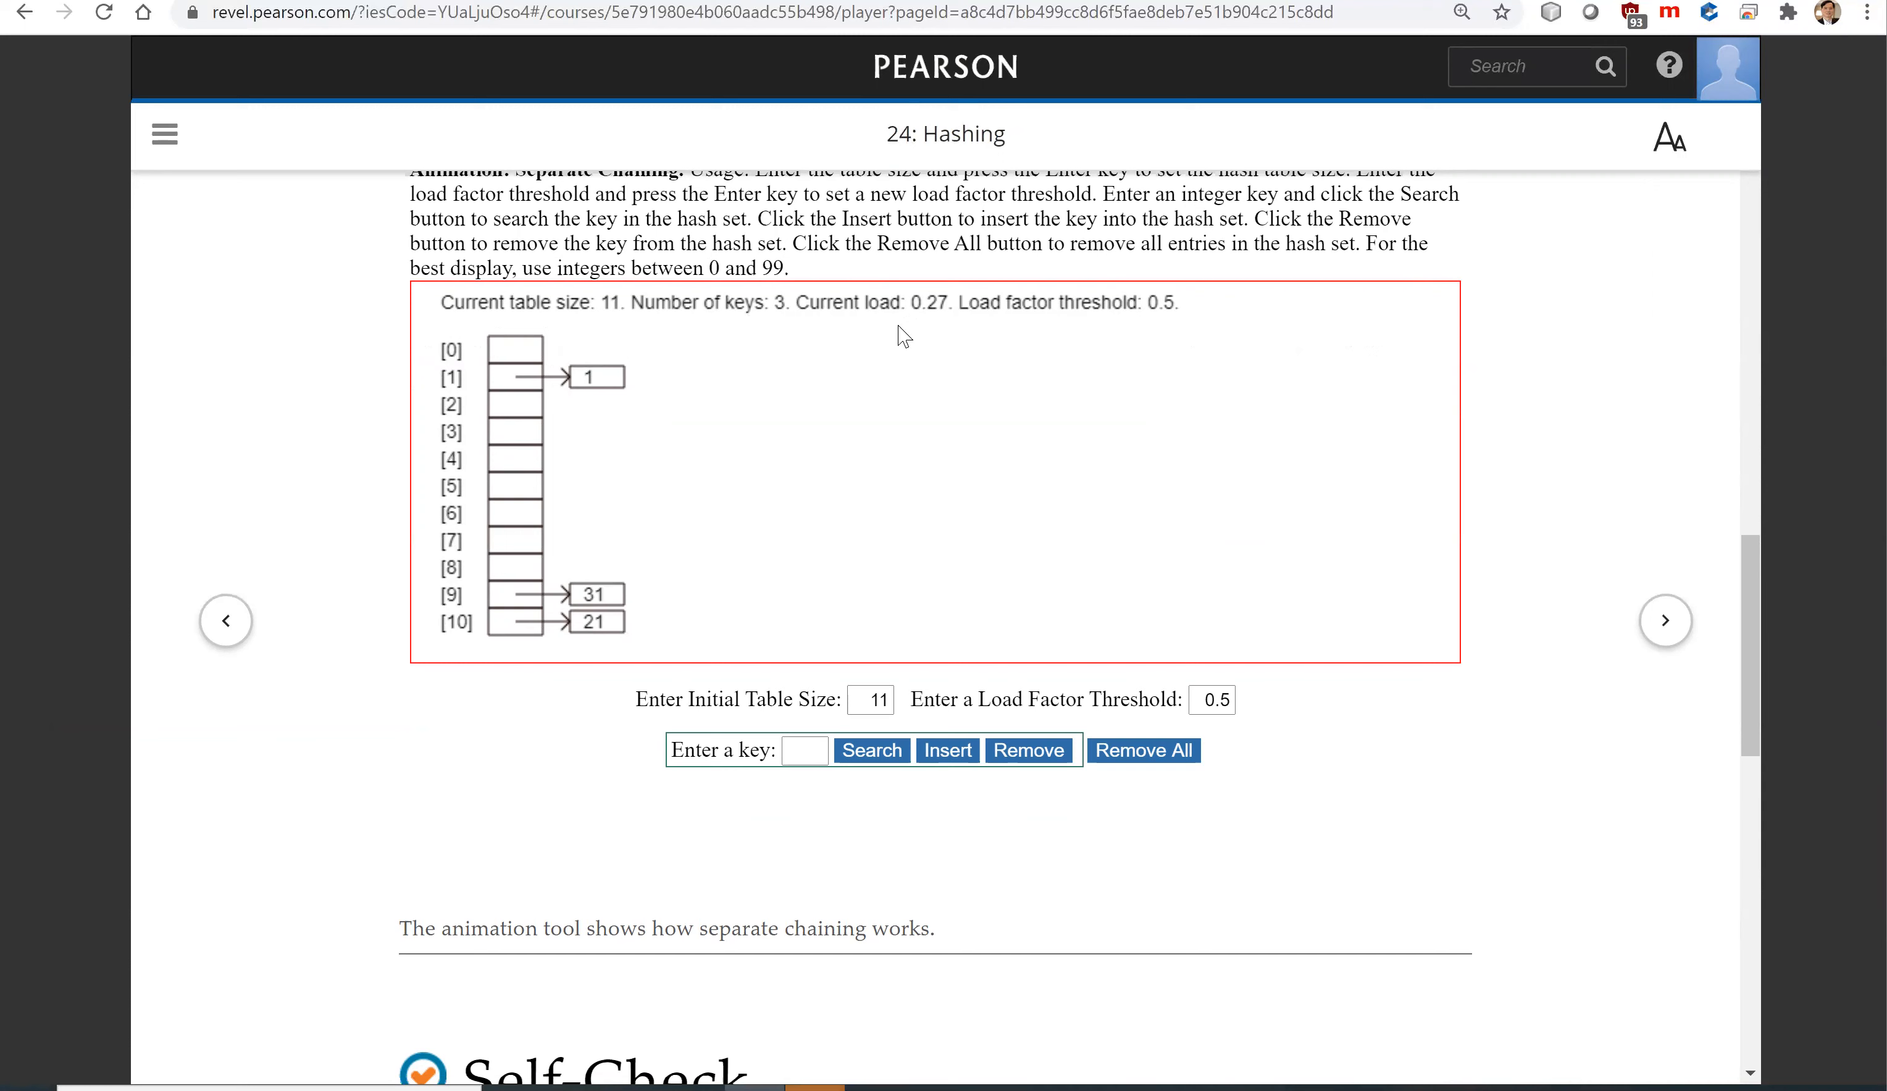
pyautogui.moveTo(936, 329)
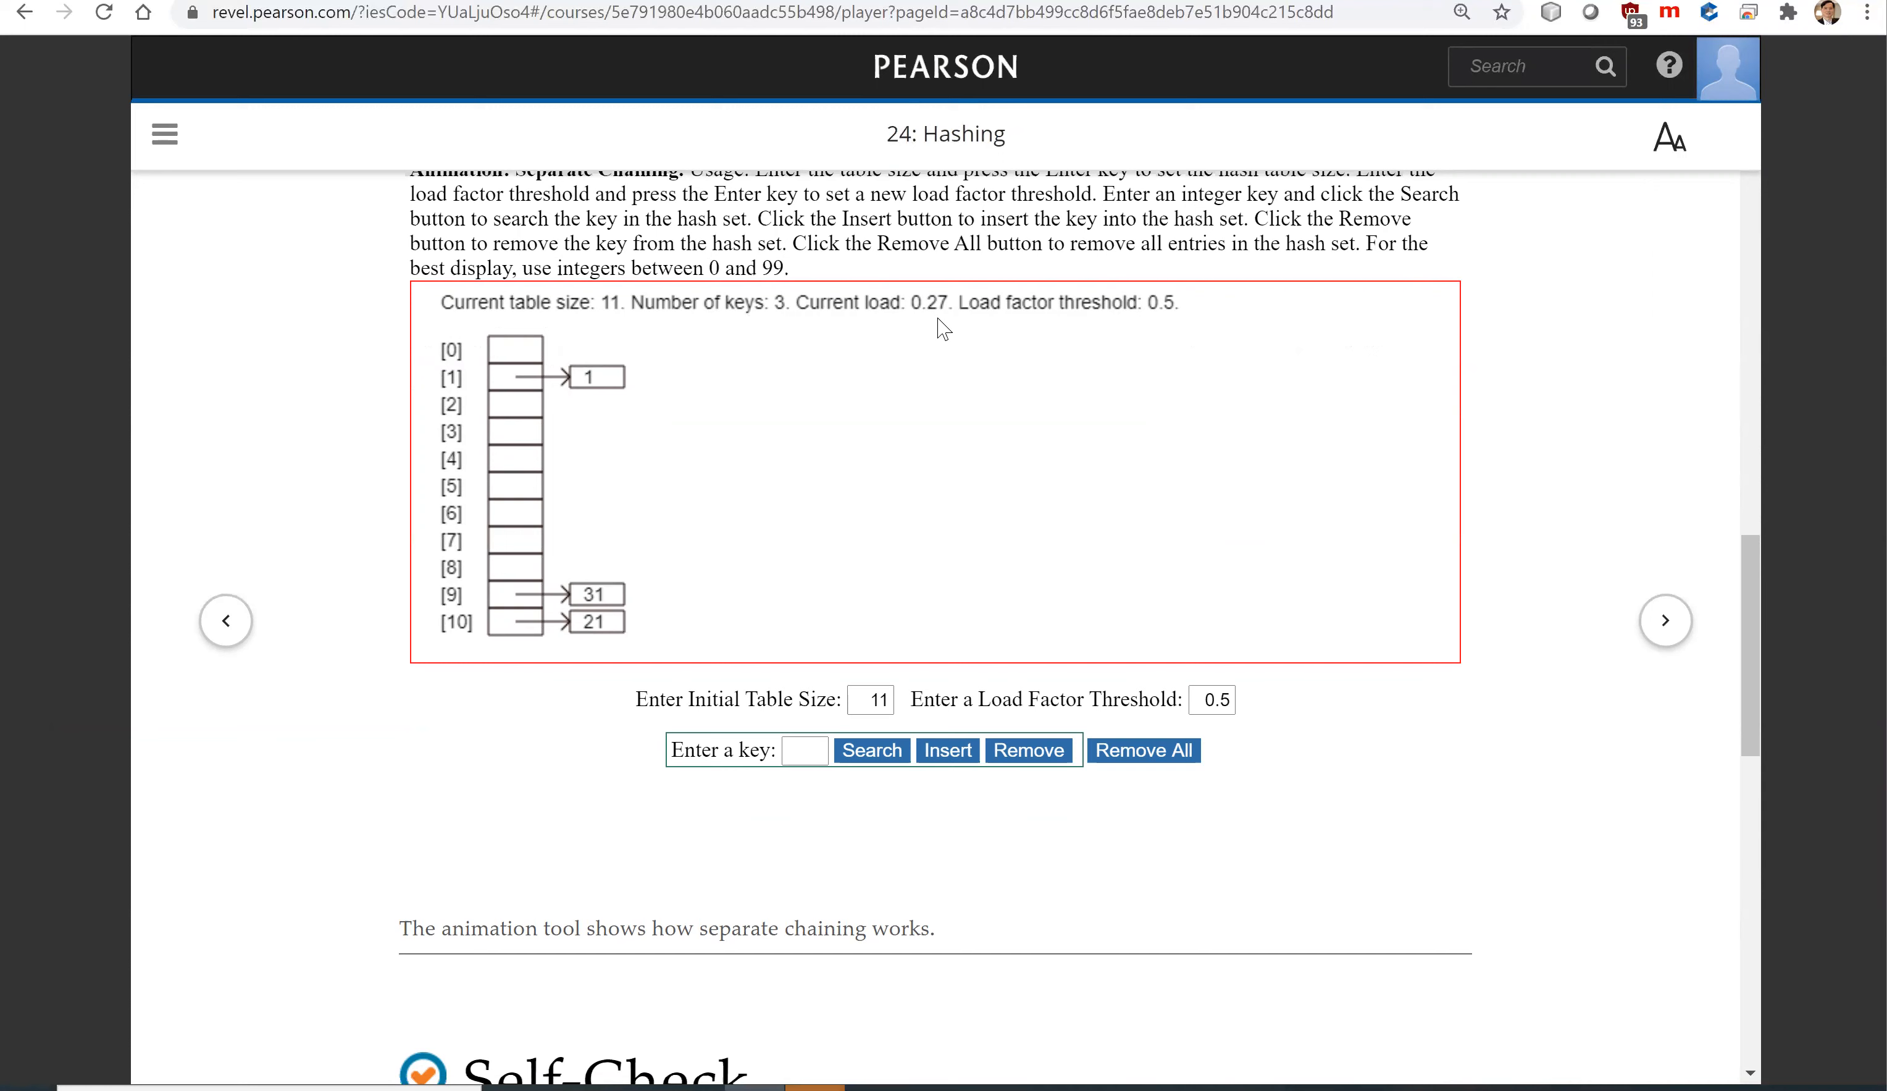
pyautogui.moveTo(602, 464)
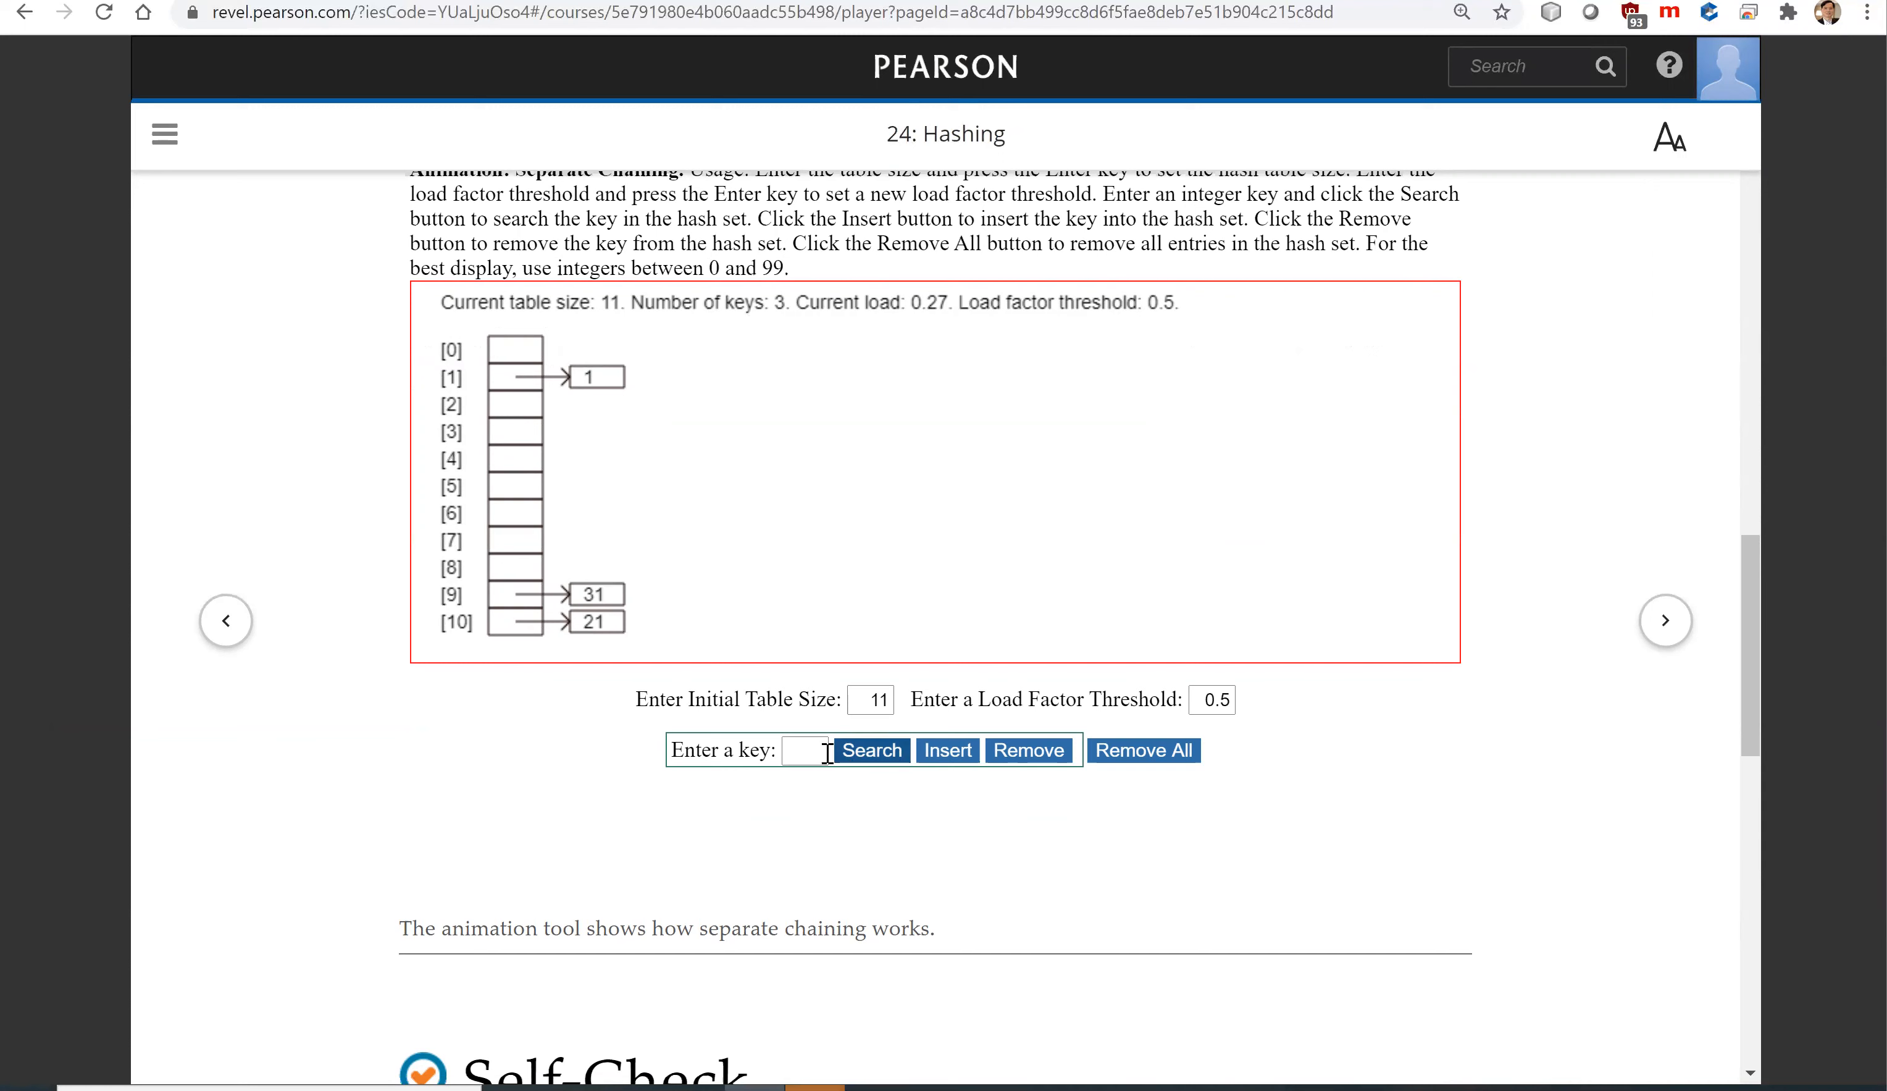
# - Insert keys 24 and 13, chaining them at index 2 for five keys at load 0.45
pyautogui.write('24')
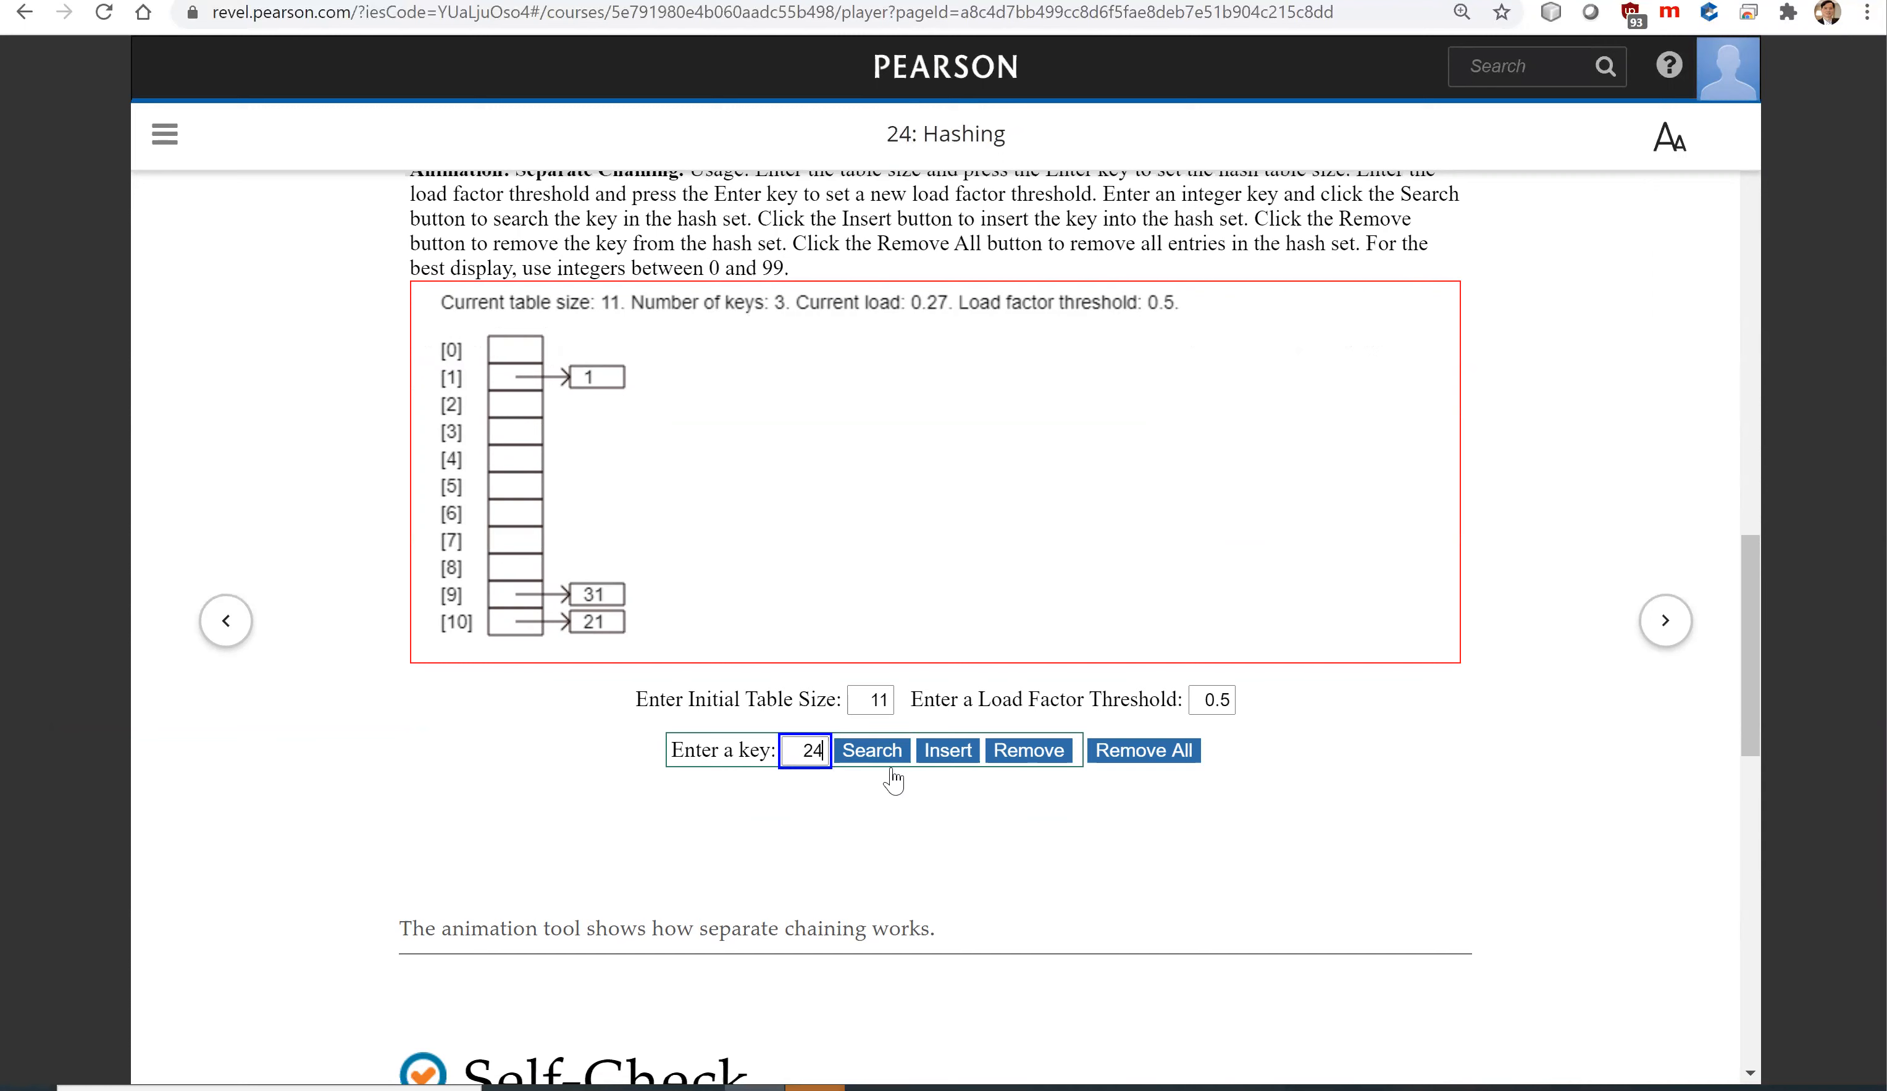
pyautogui.click(947, 750)
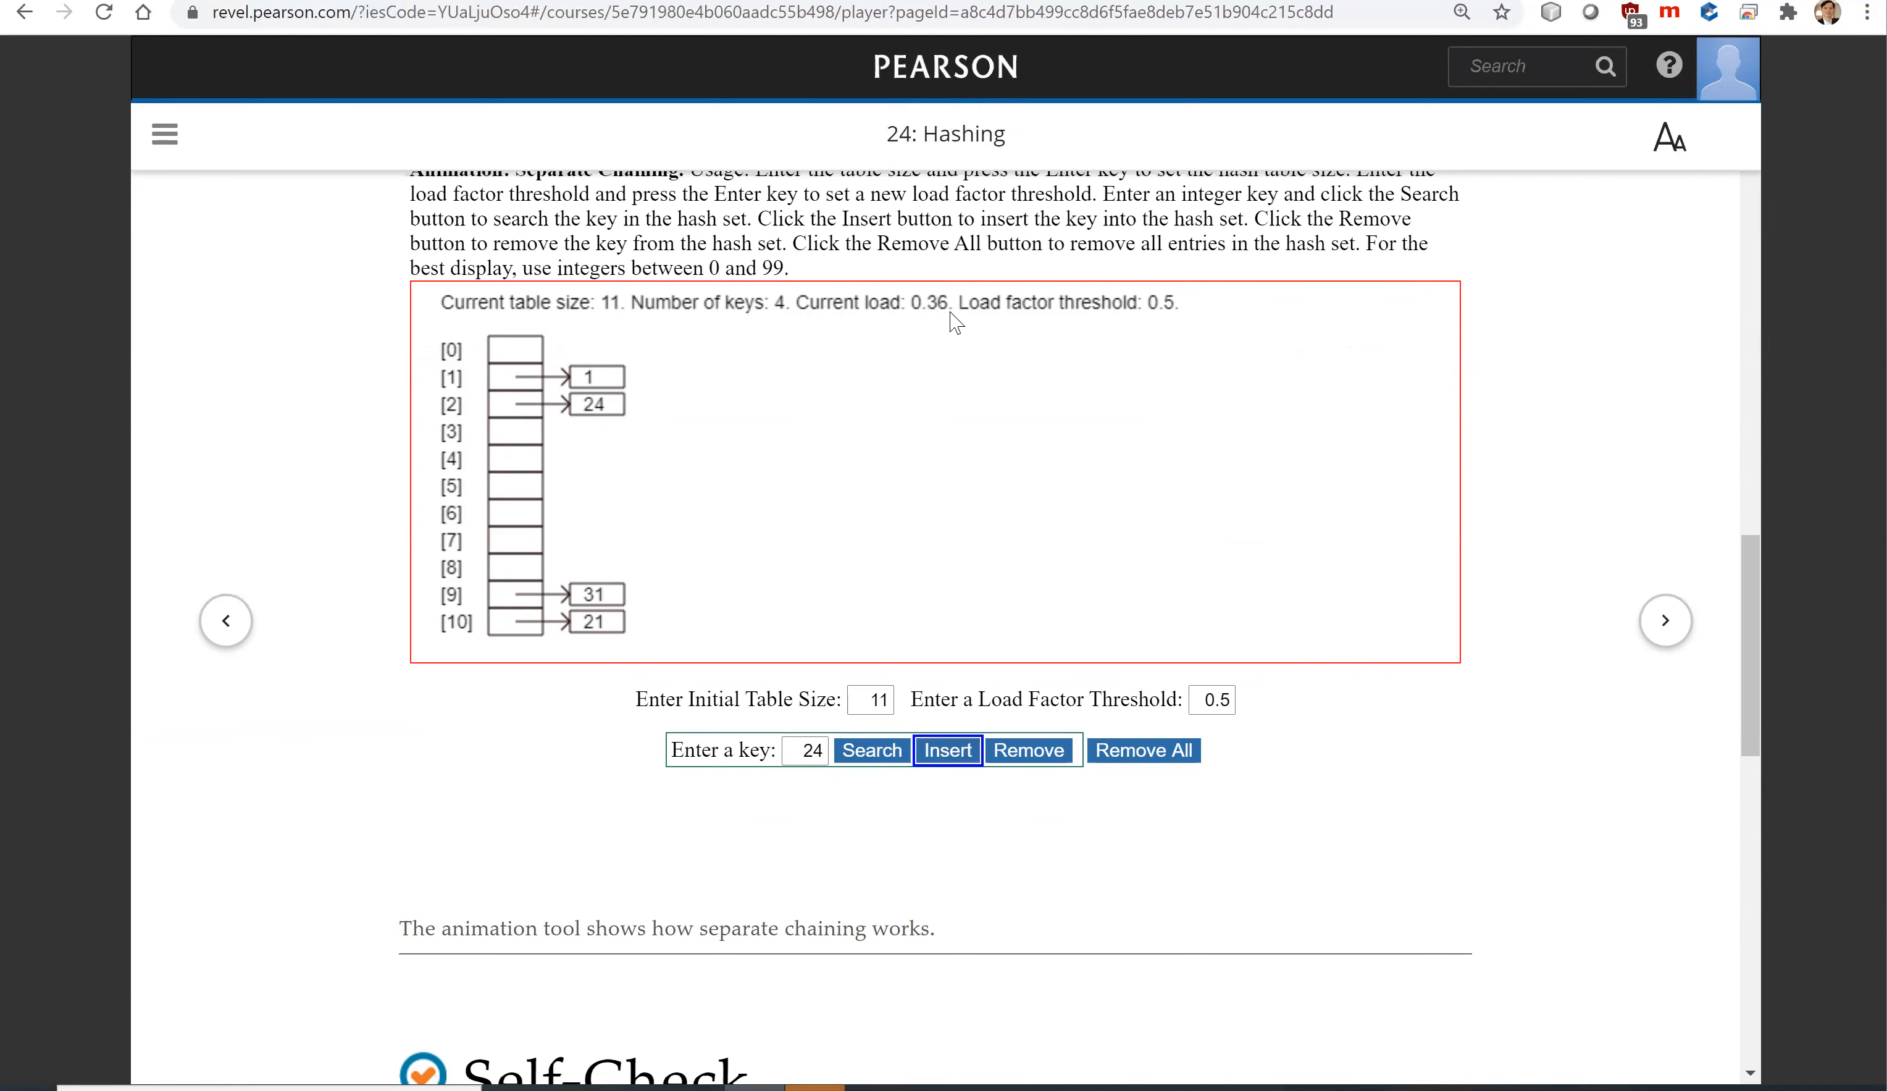
pyautogui.moveTo(805, 742)
pyautogui.write('13')
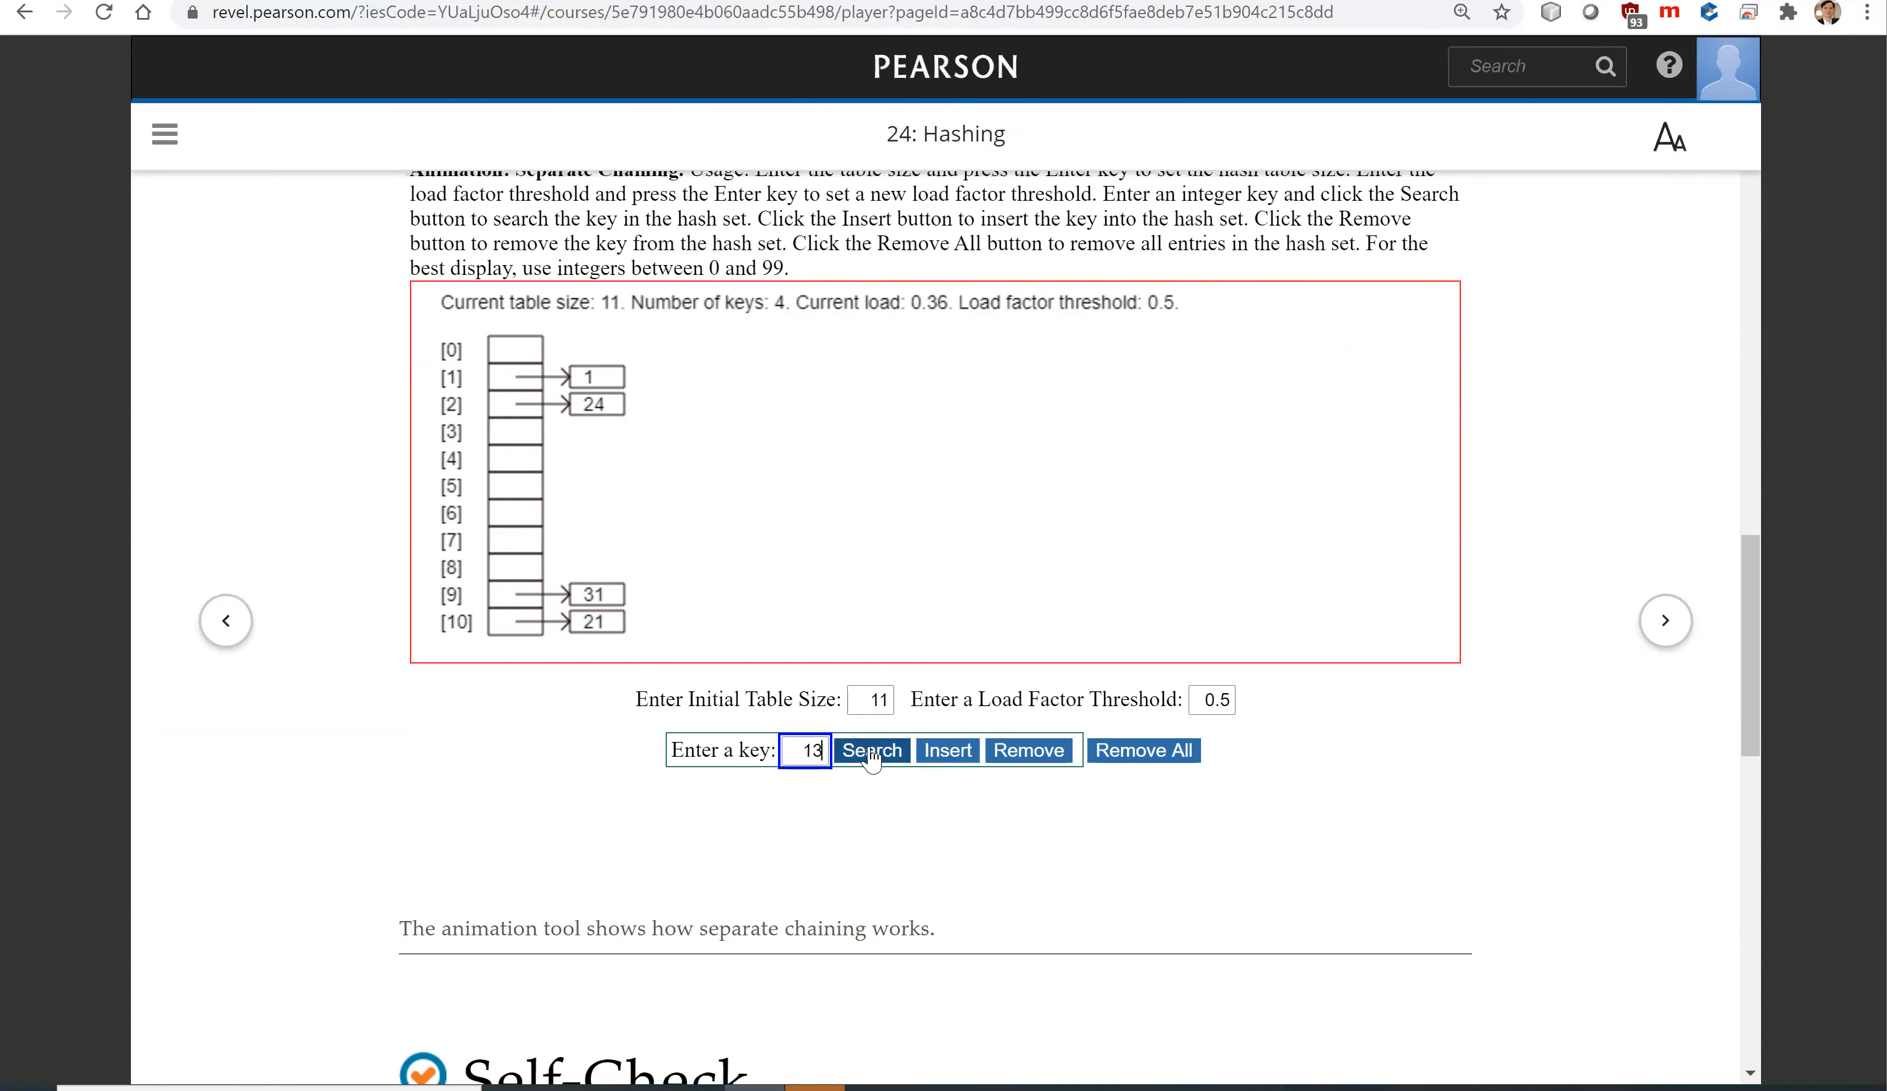
pyautogui.click(948, 750)
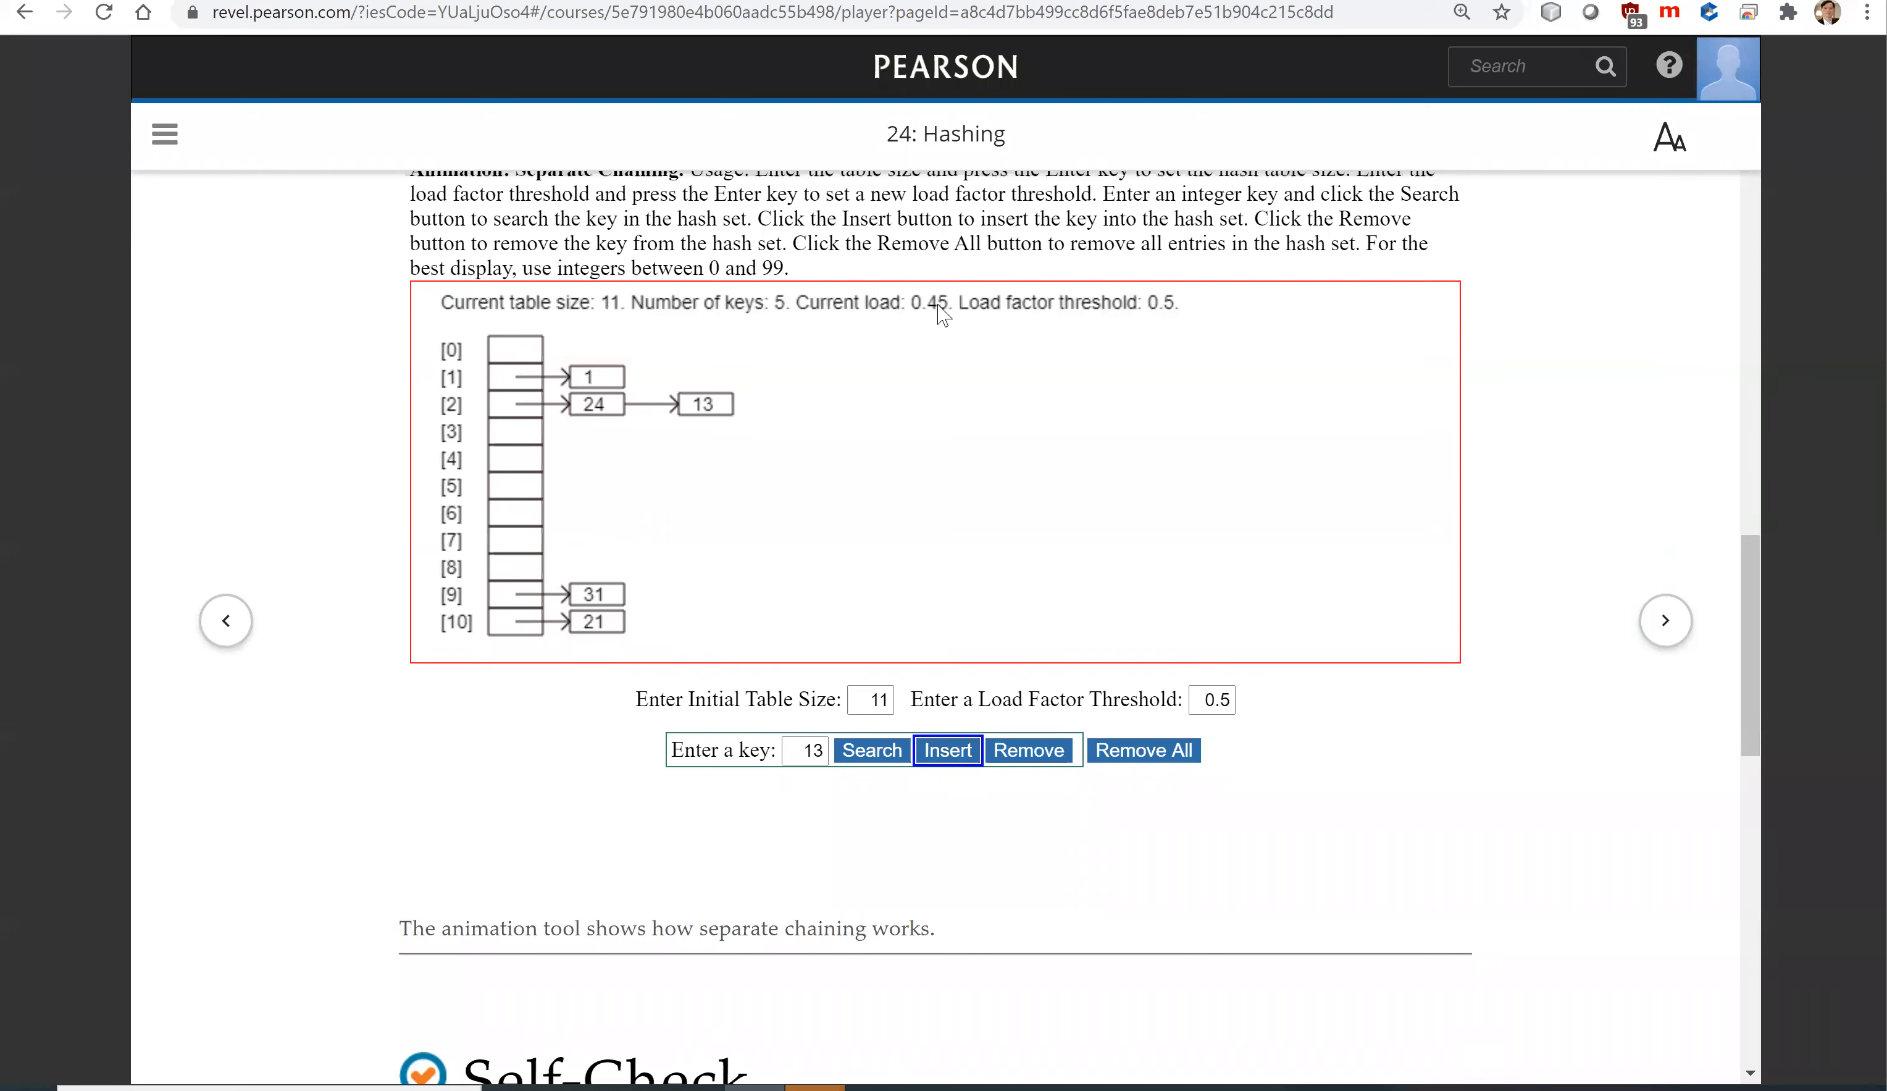
pyautogui.moveTo(1167, 326)
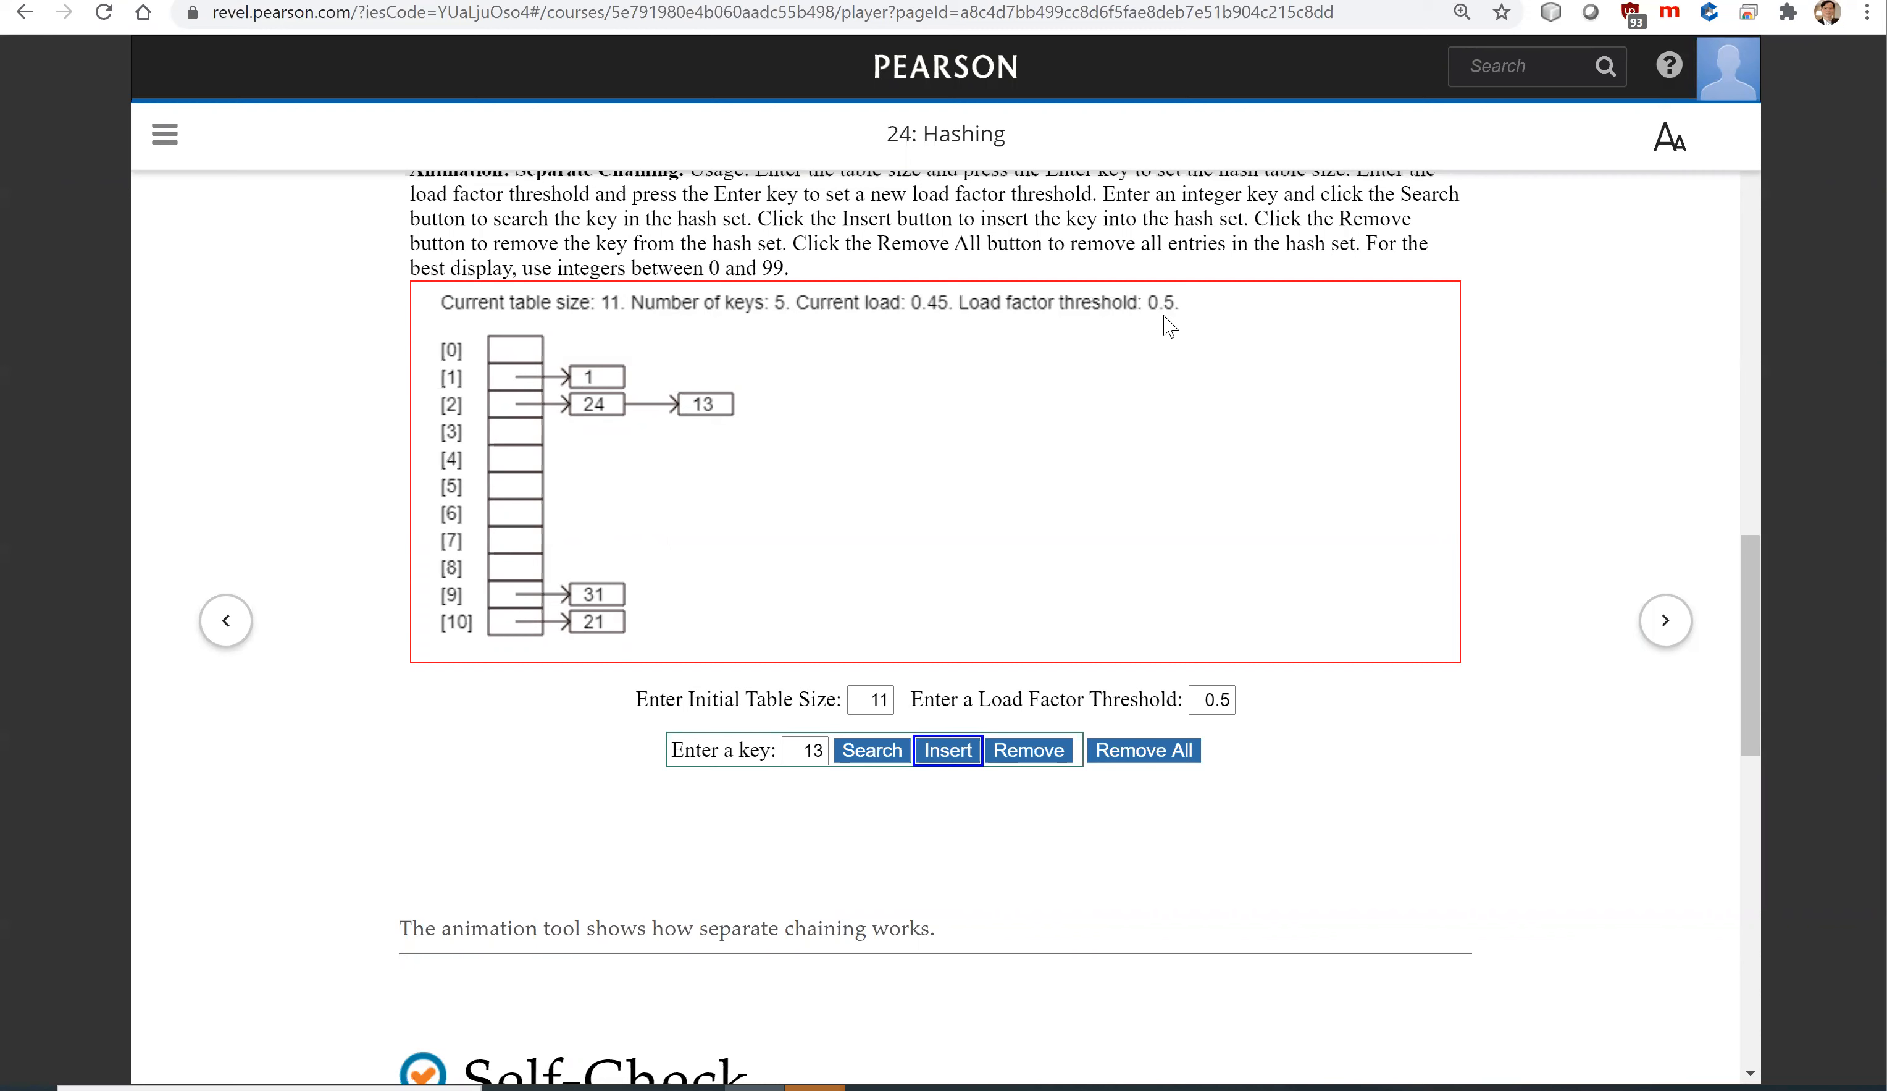
pyautogui.moveTo(800, 731)
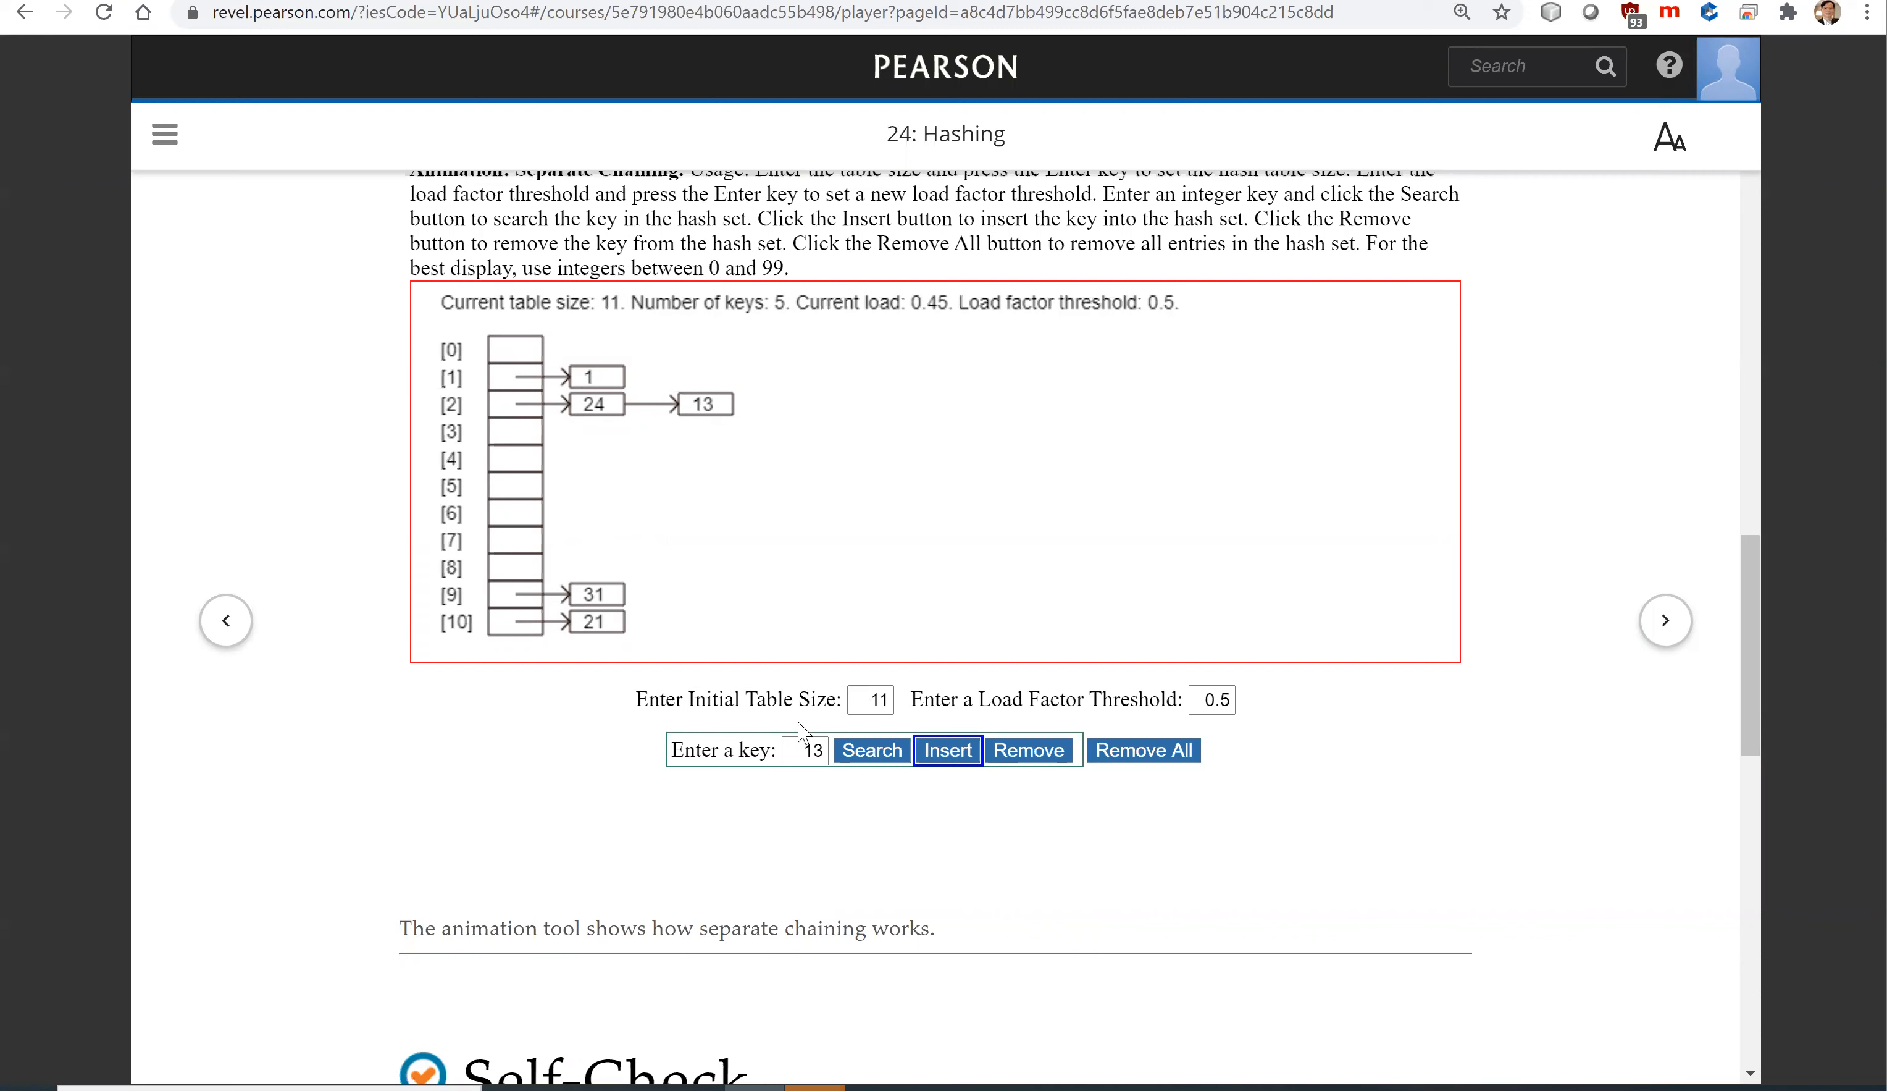
pyautogui.click(806, 750)
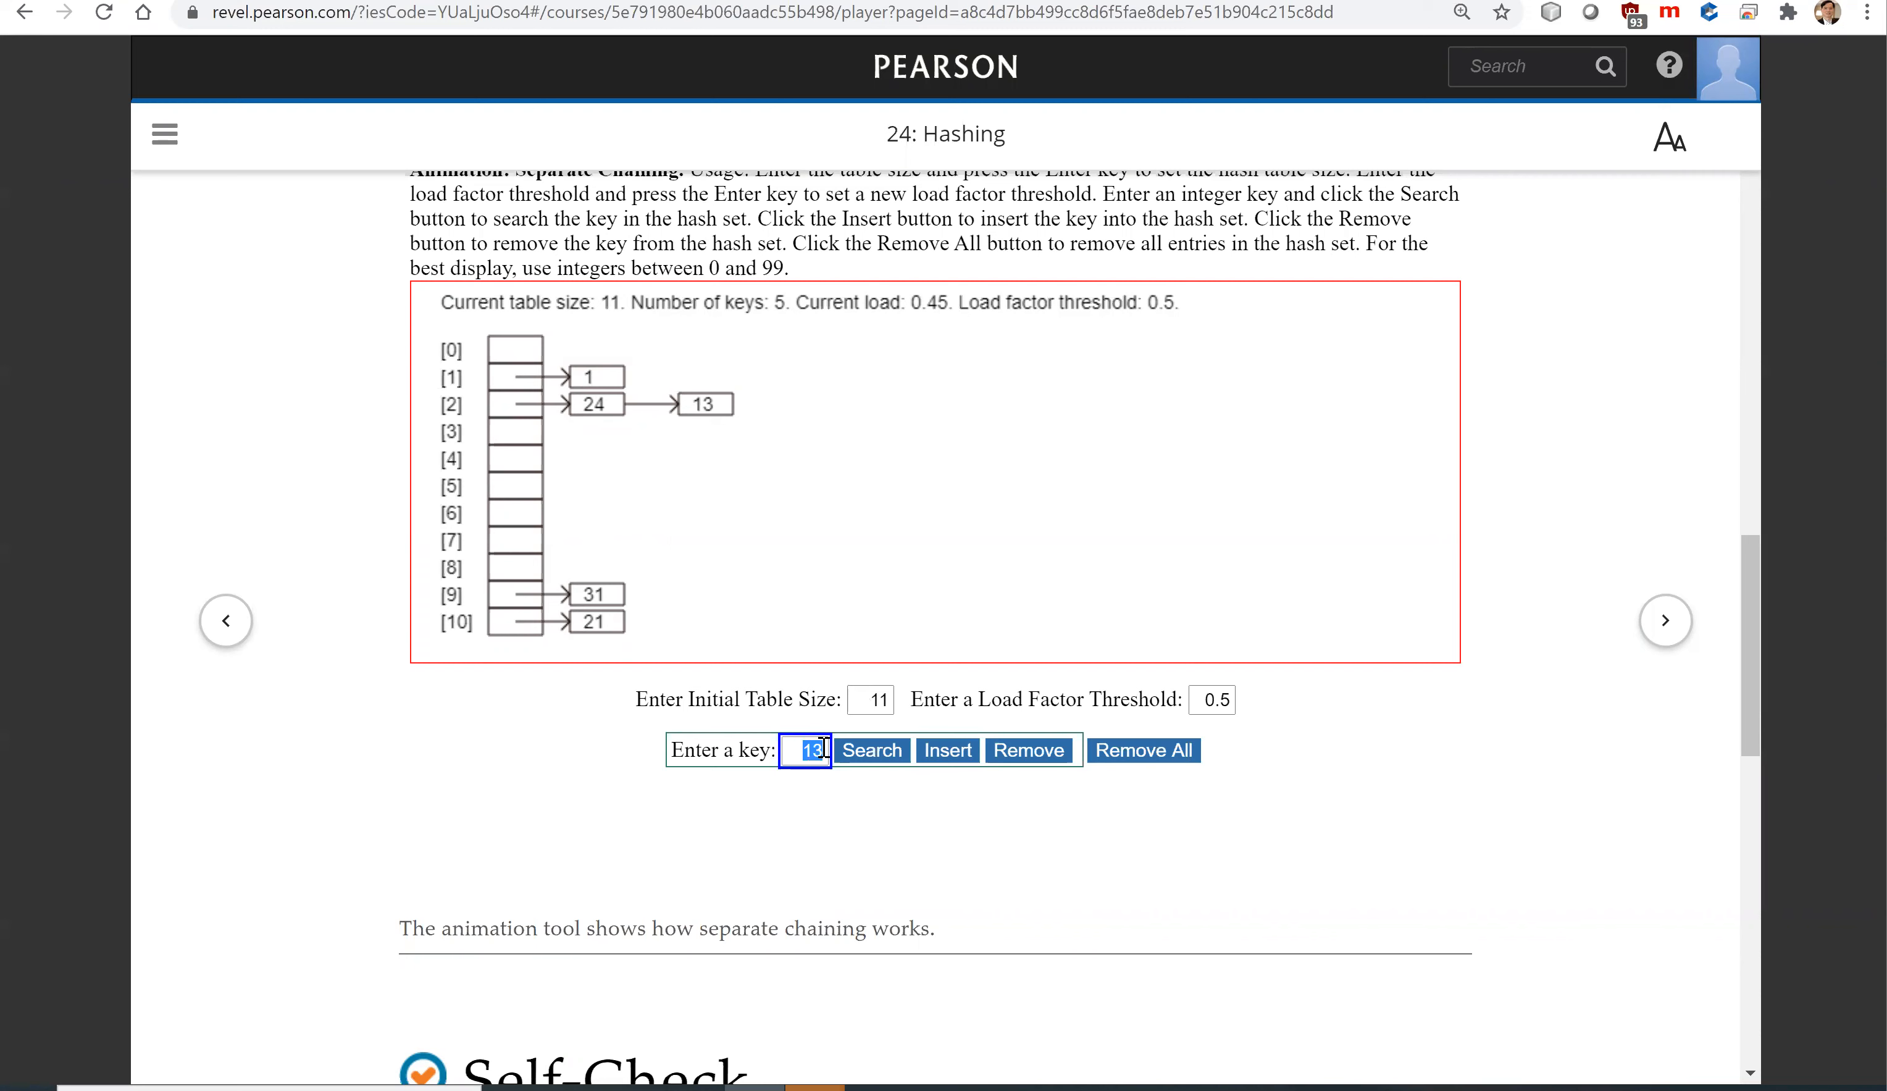
# - Insert key 27 to trigger rehashing into a 22-slot table, then continue to section 24.6
pyautogui.write('27')
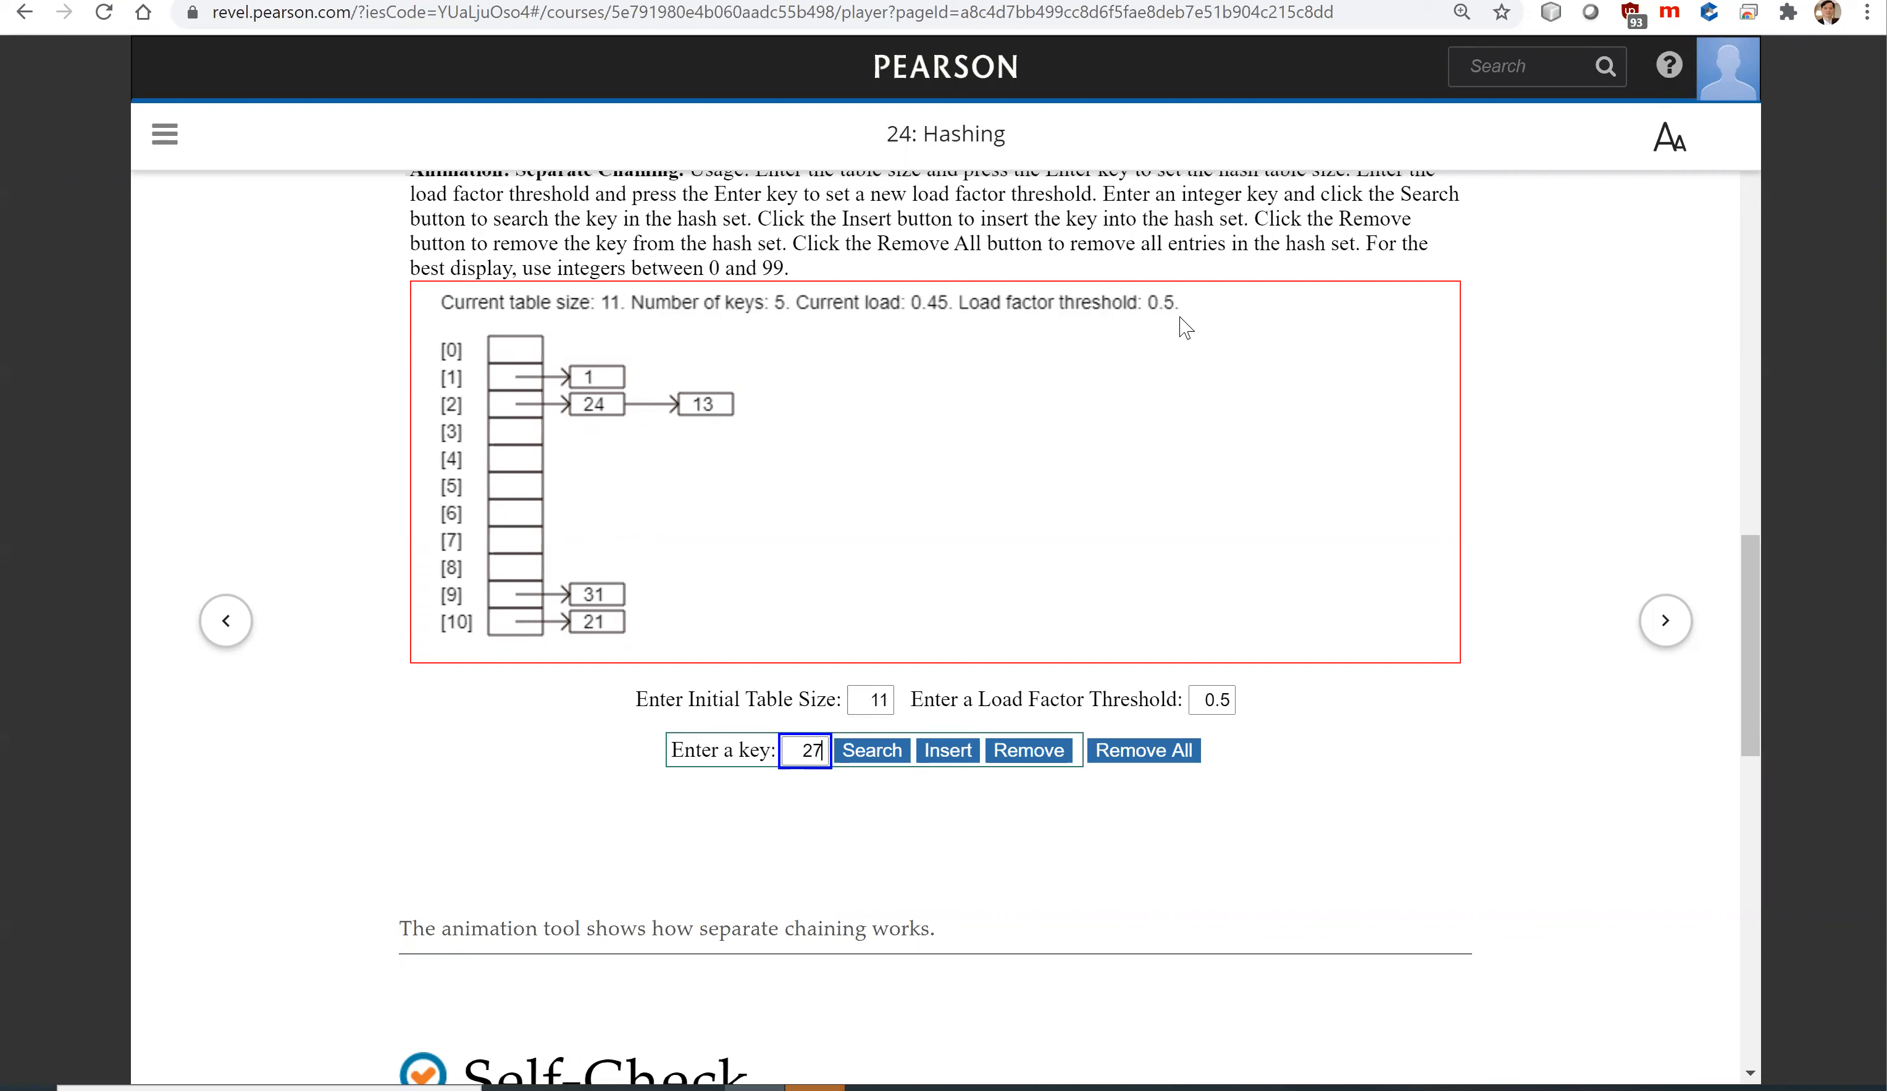
pyautogui.moveTo(1148, 325)
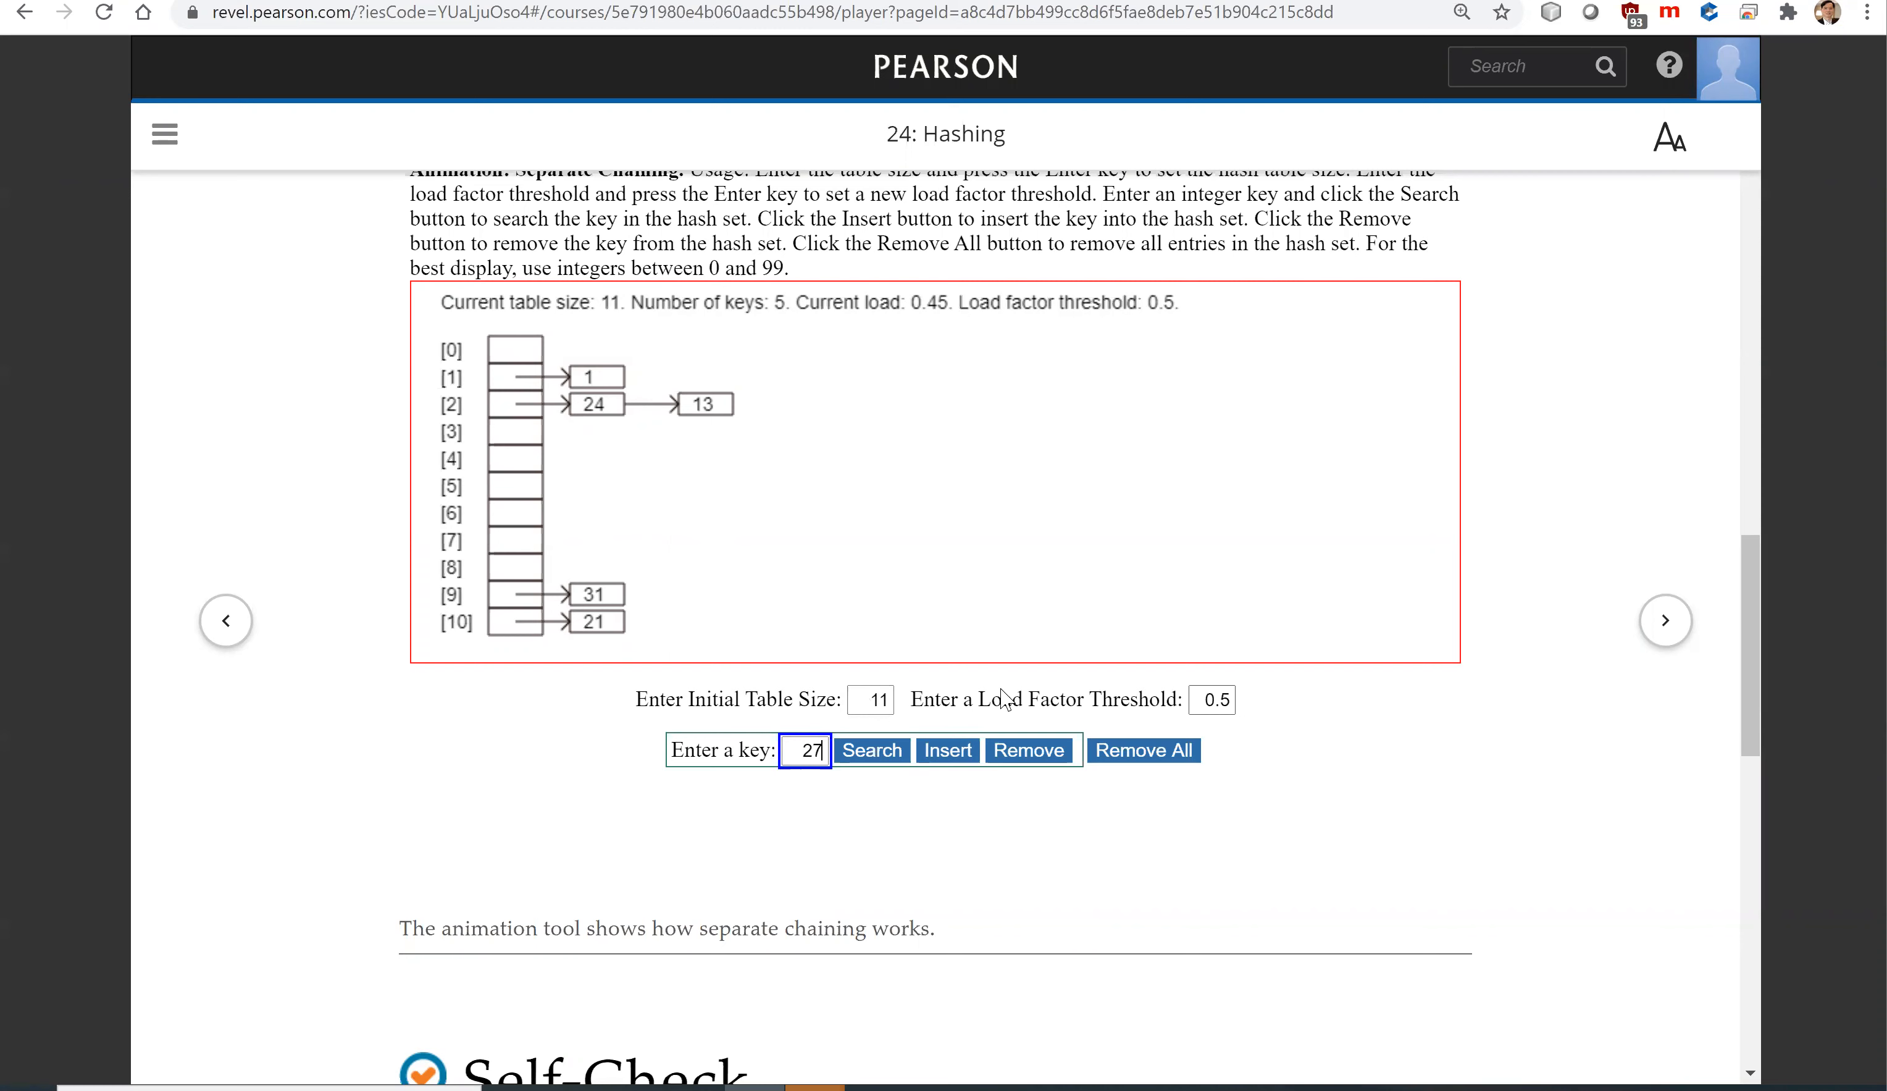
pyautogui.click(948, 750)
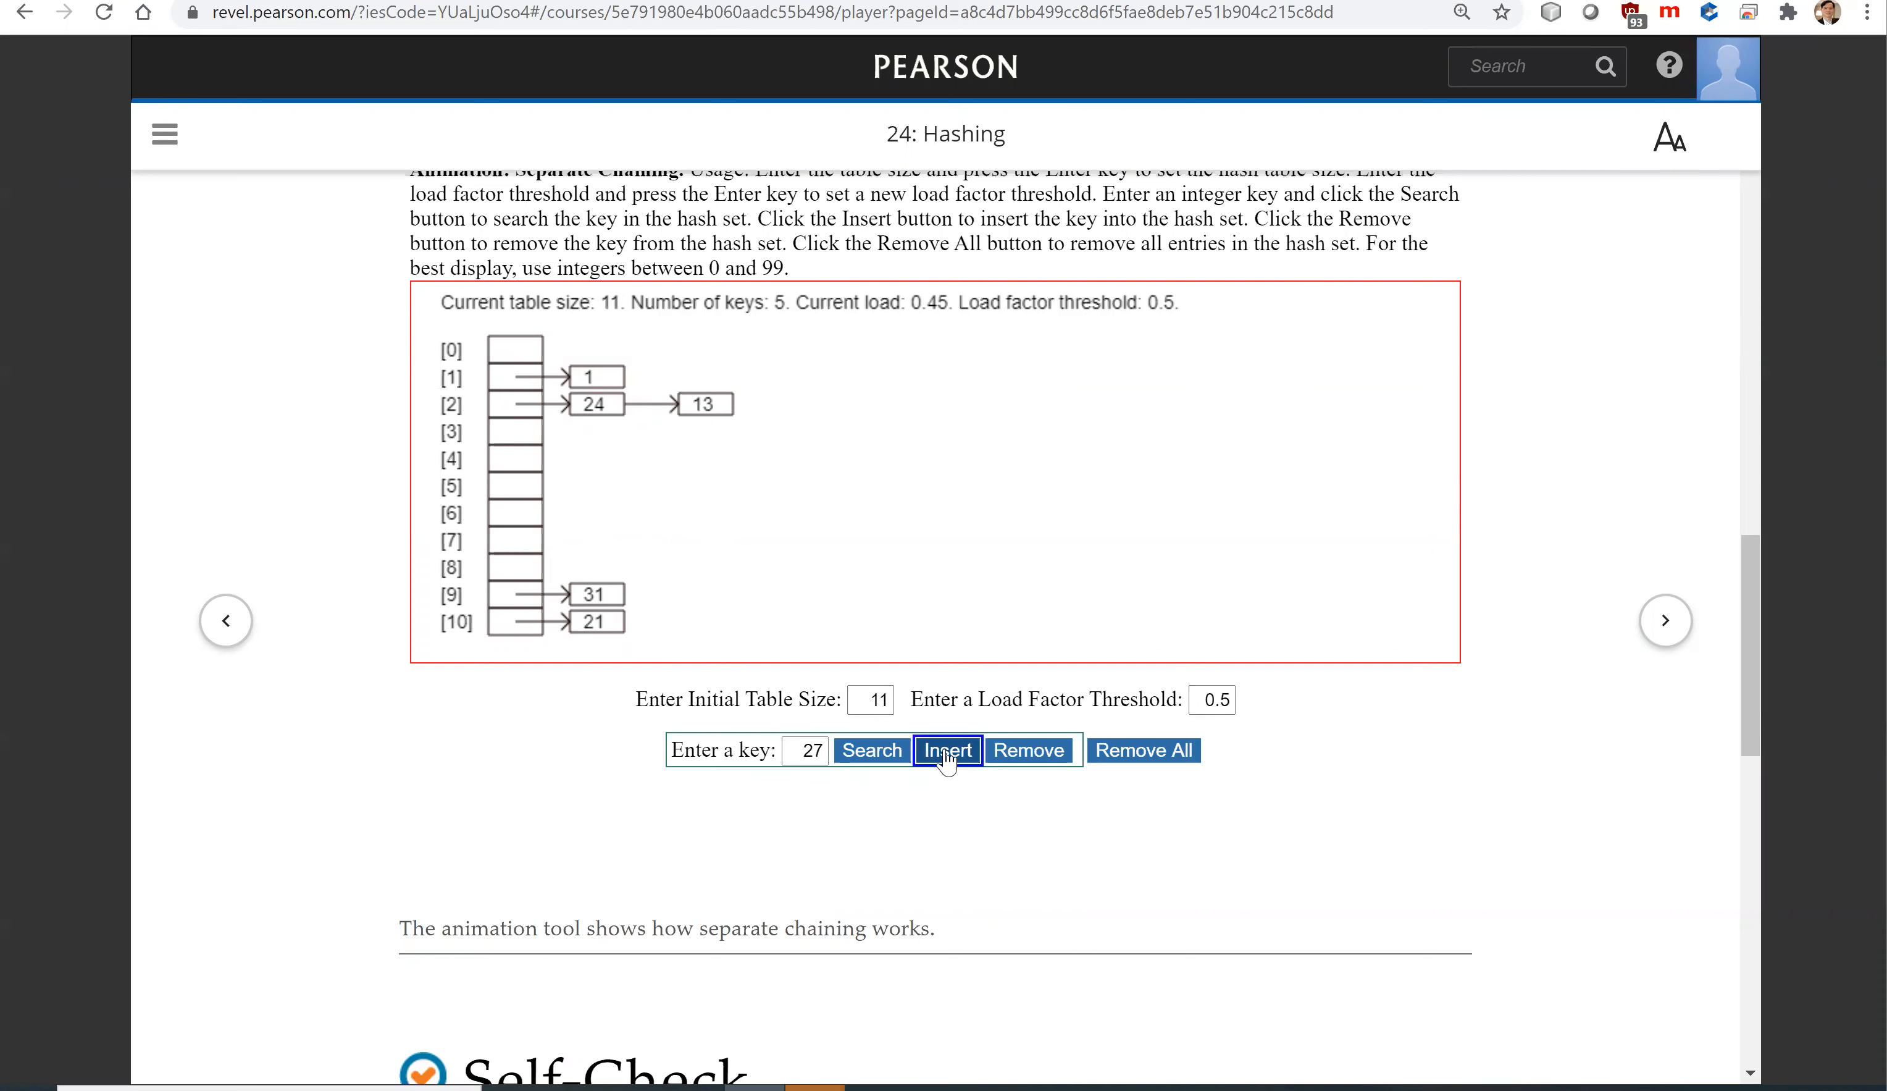
pyautogui.click(947, 750)
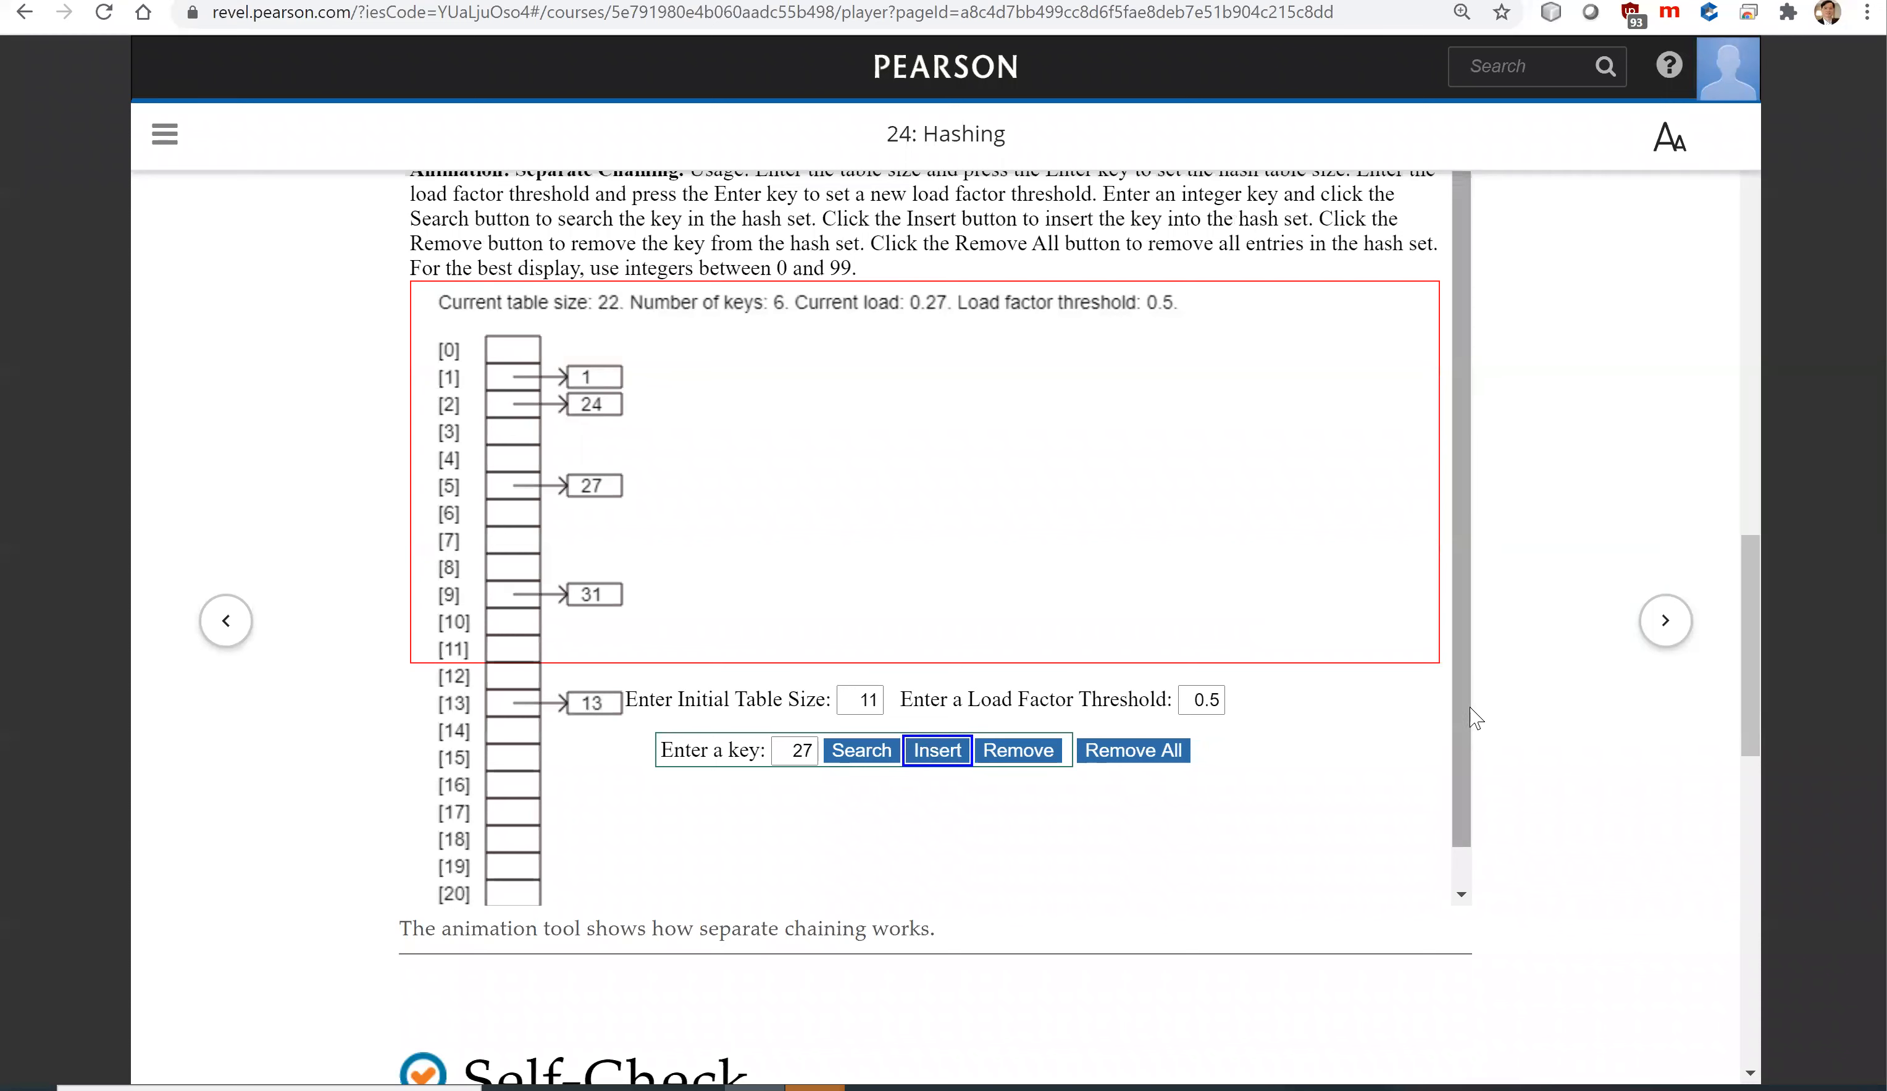
pyautogui.scroll(-3)
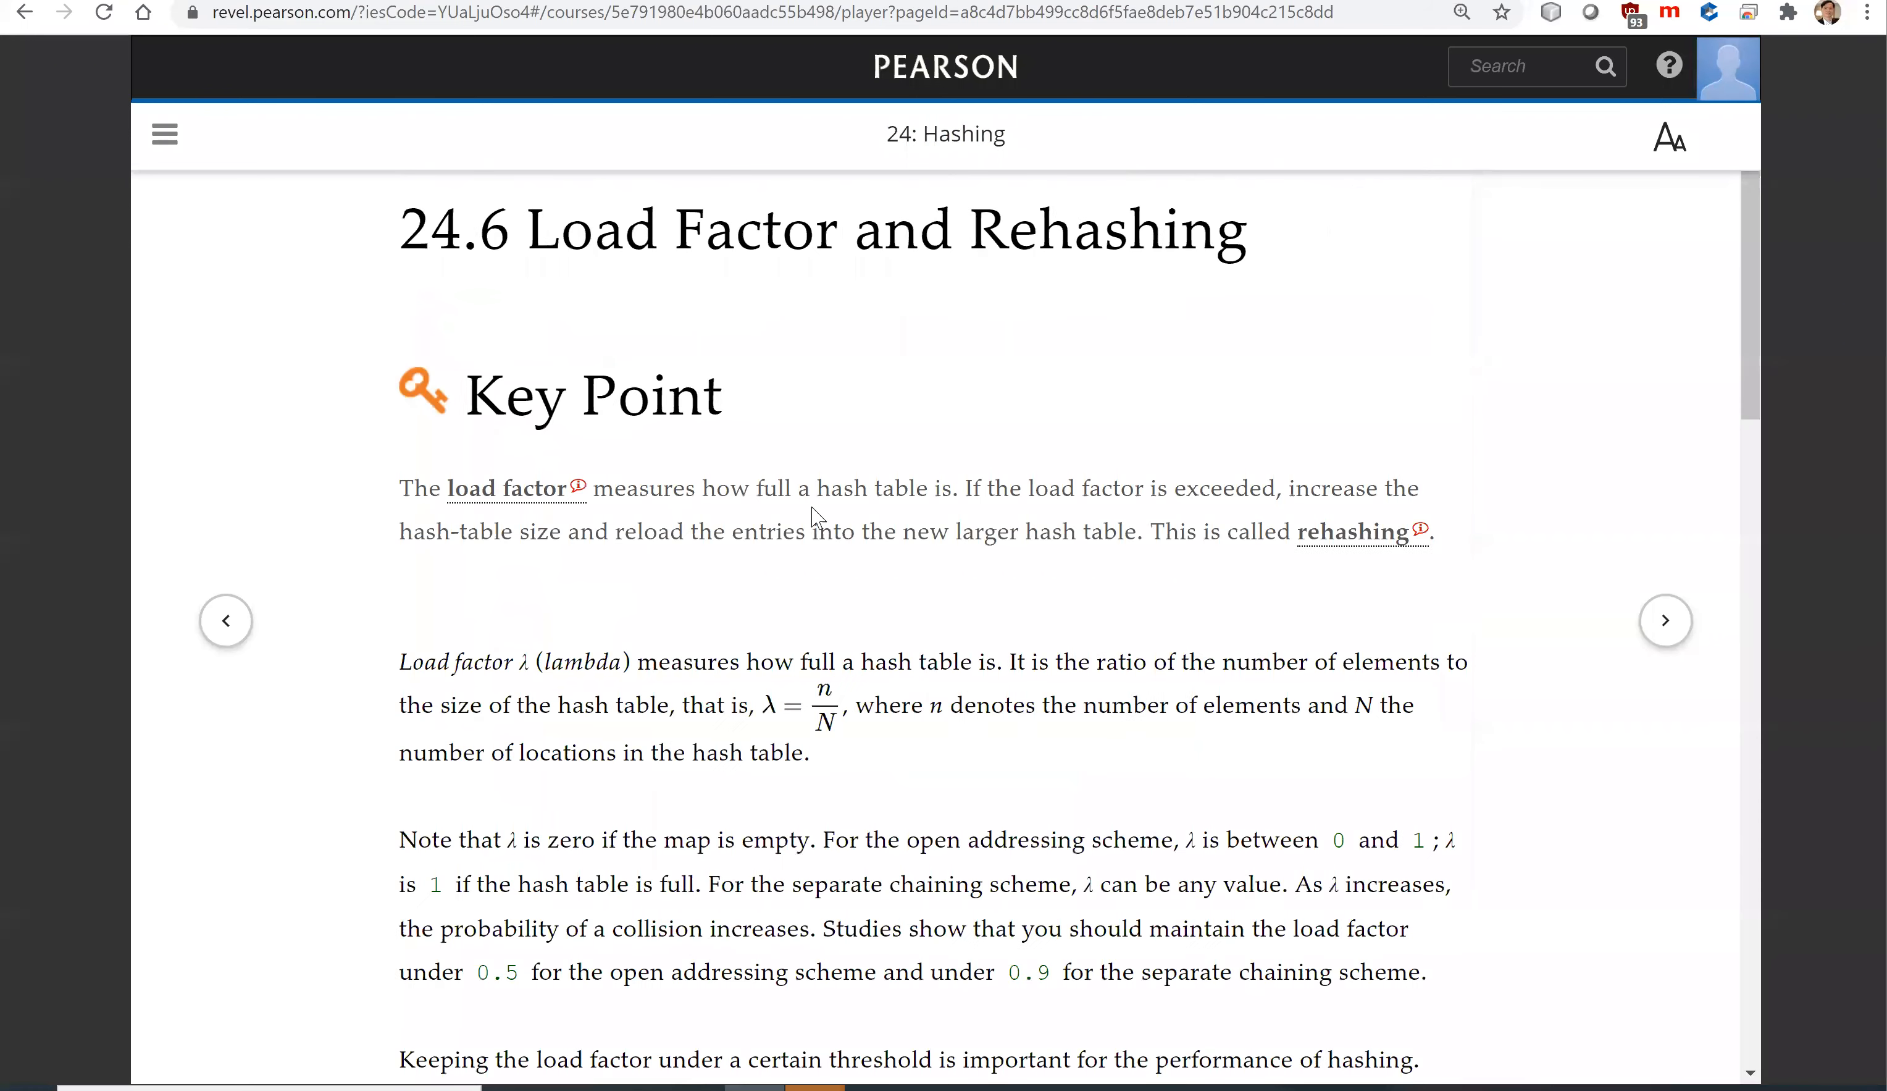
pyautogui.moveTo(634, 273)
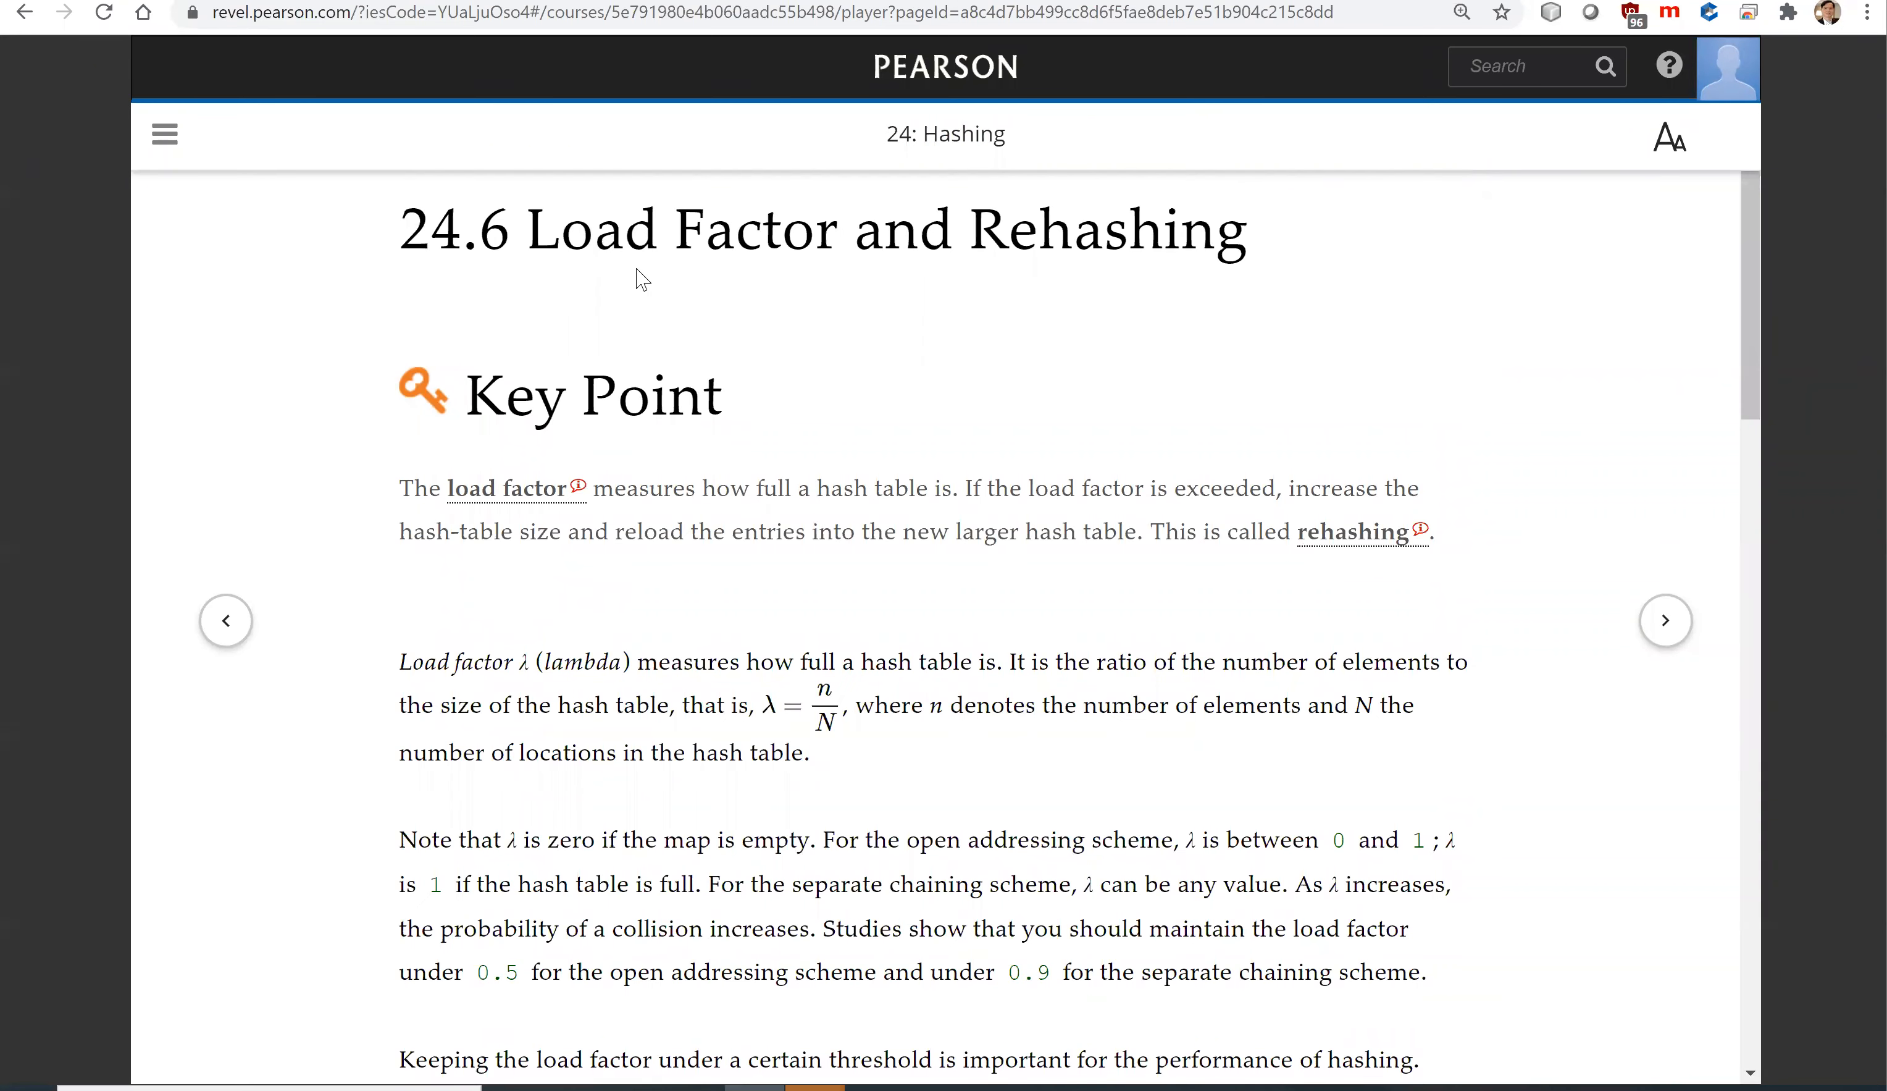